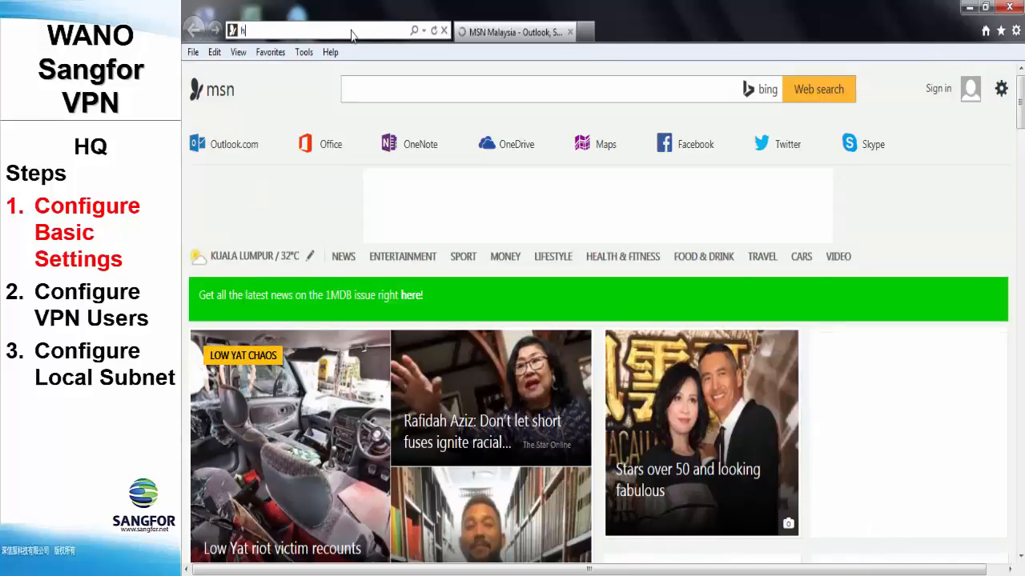
{"action": "type", "text": "https://192.168.100.100/"}
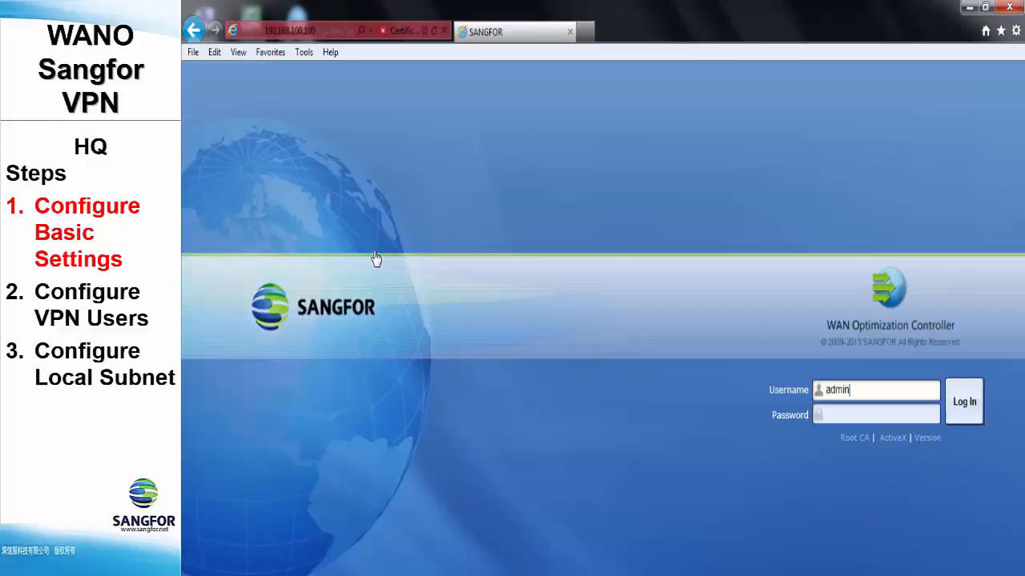
{"action": "left_click", "coordinate": [964, 400]}
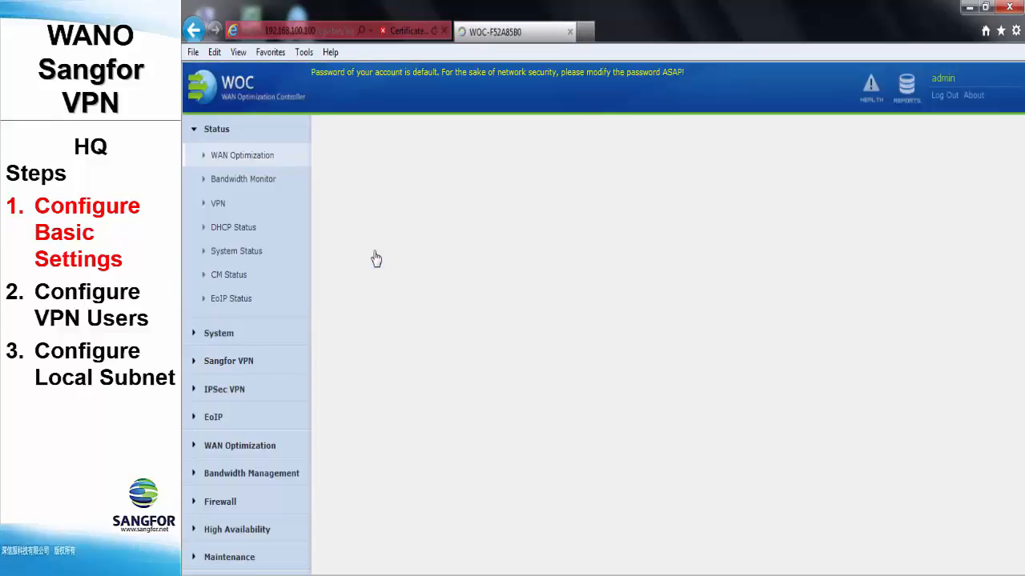
{"action": "left_click", "coordinate": [242, 154]}
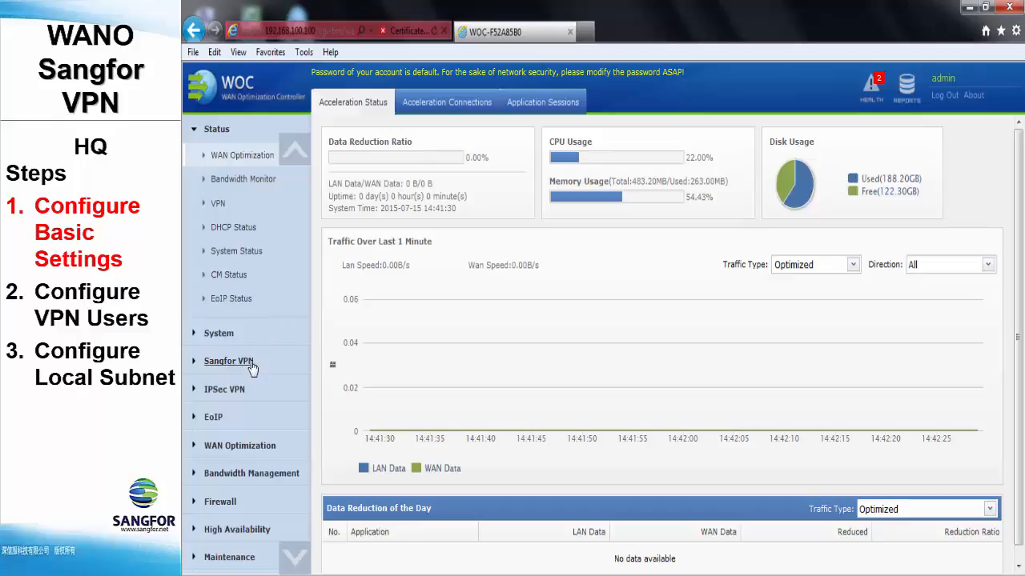
{"action": "left_click", "coordinate": [228, 362]}
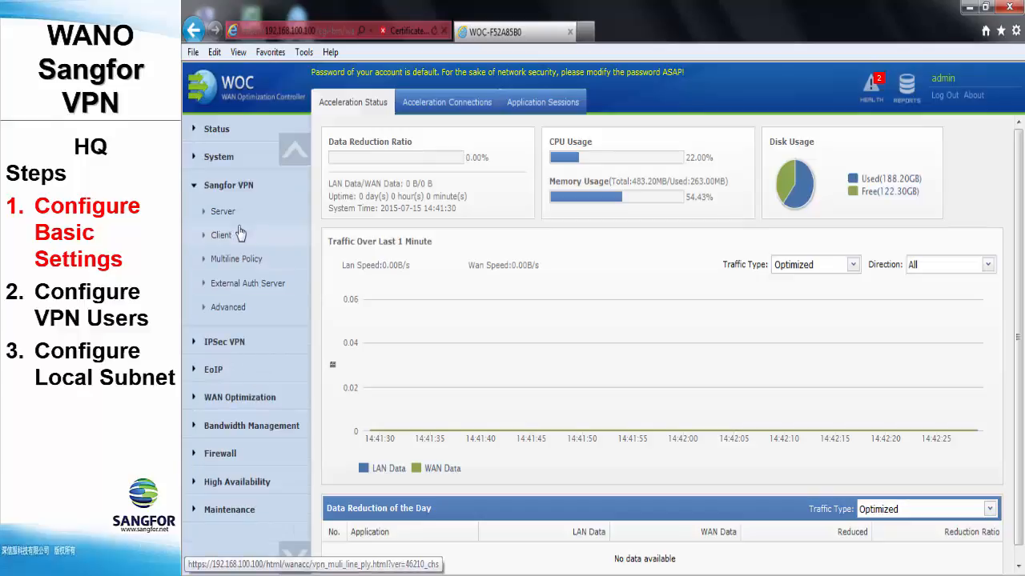
{"action": "left_click", "coordinate": [223, 211]}
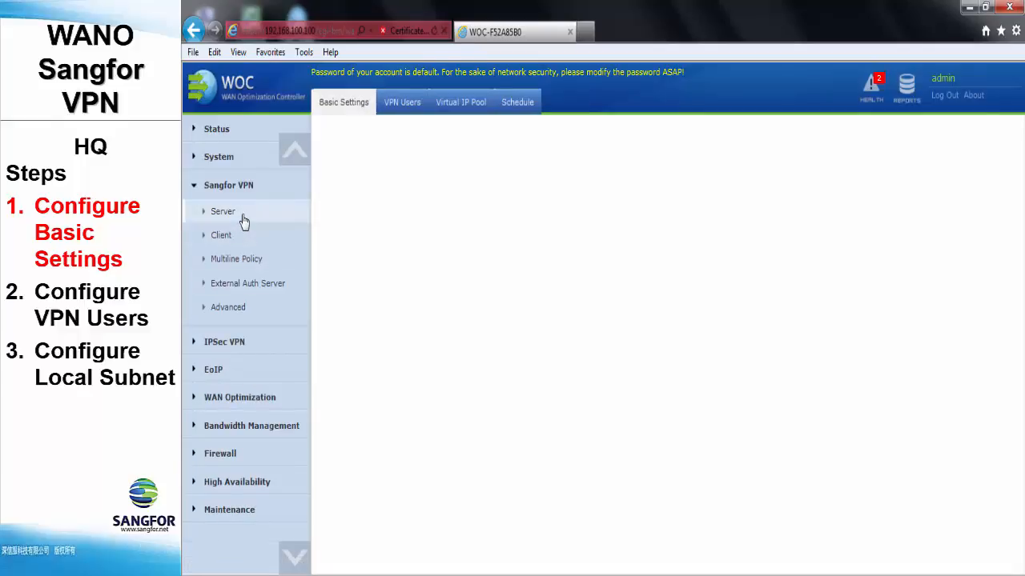
Set the Primary WebAgent address to 10.100.100.100:4009.
{"action": "left_click", "coordinate": [223, 211]}
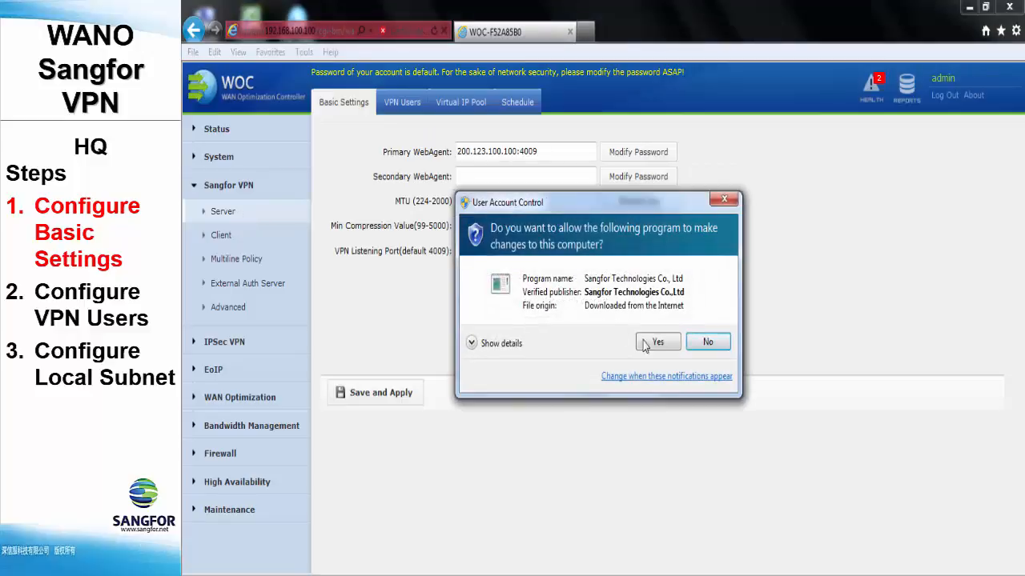
{"action": "left_click", "coordinate": [657, 343]}
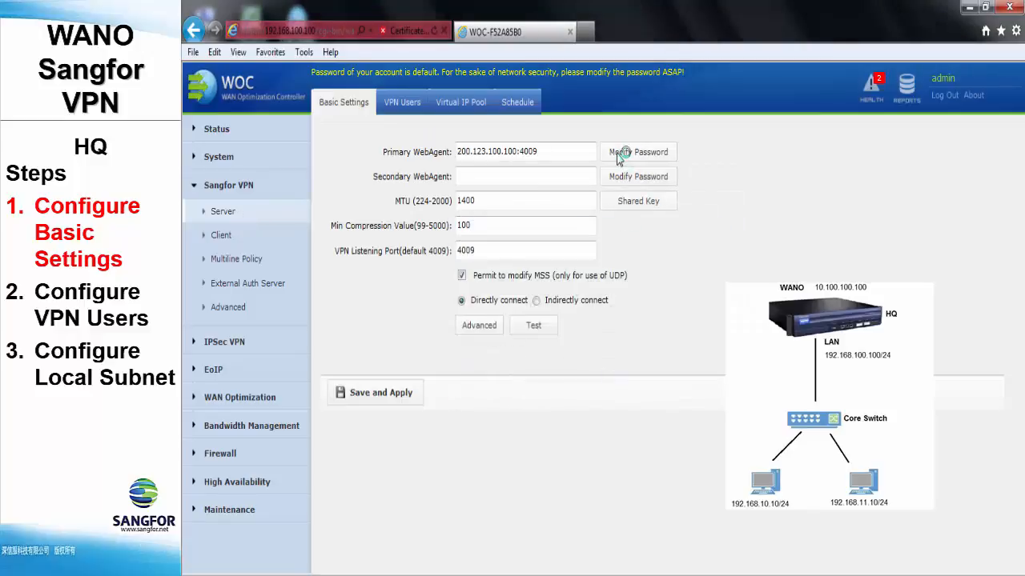
{"action": "triple_click", "coordinate": [525, 150]}
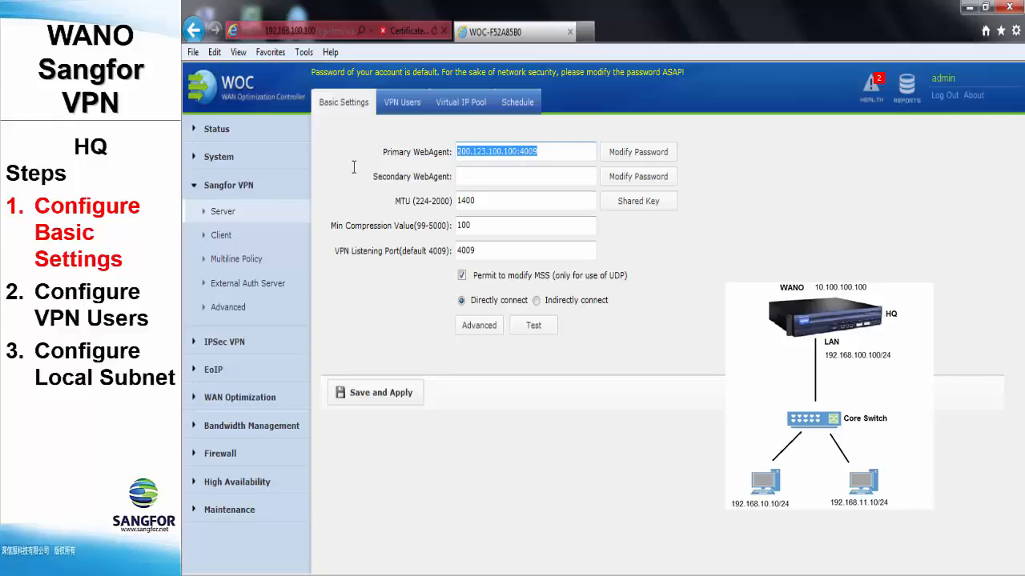
{"action": "type", "text": "10."}
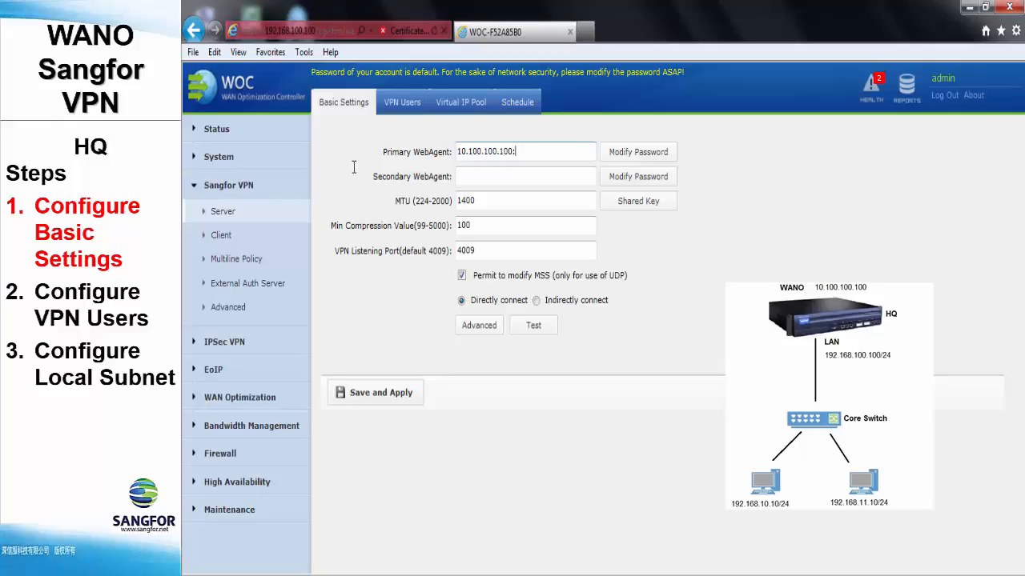
{"action": "type", "text": ":4009"}
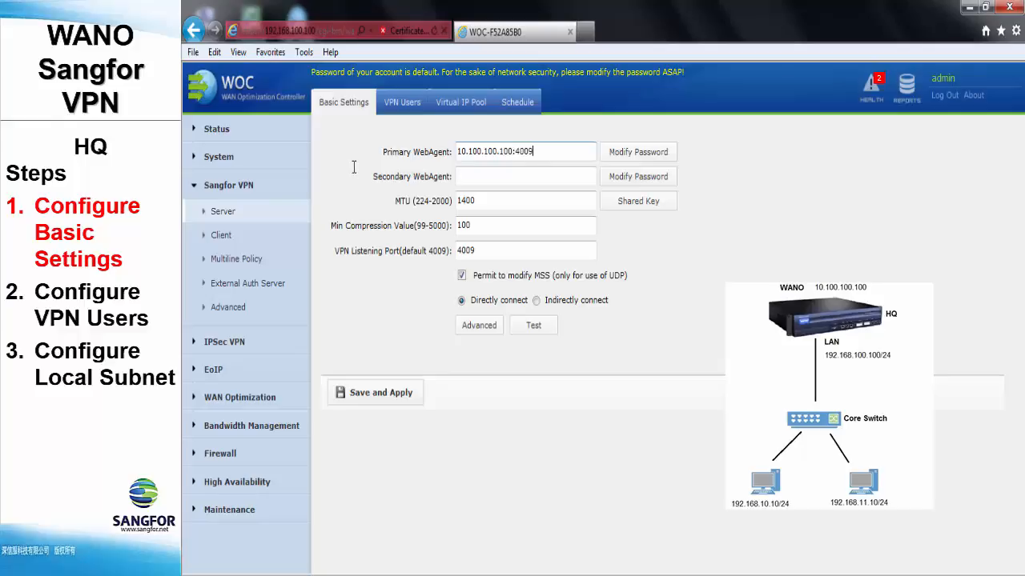
{"action": "mouse_move", "coordinate": [628, 206]}
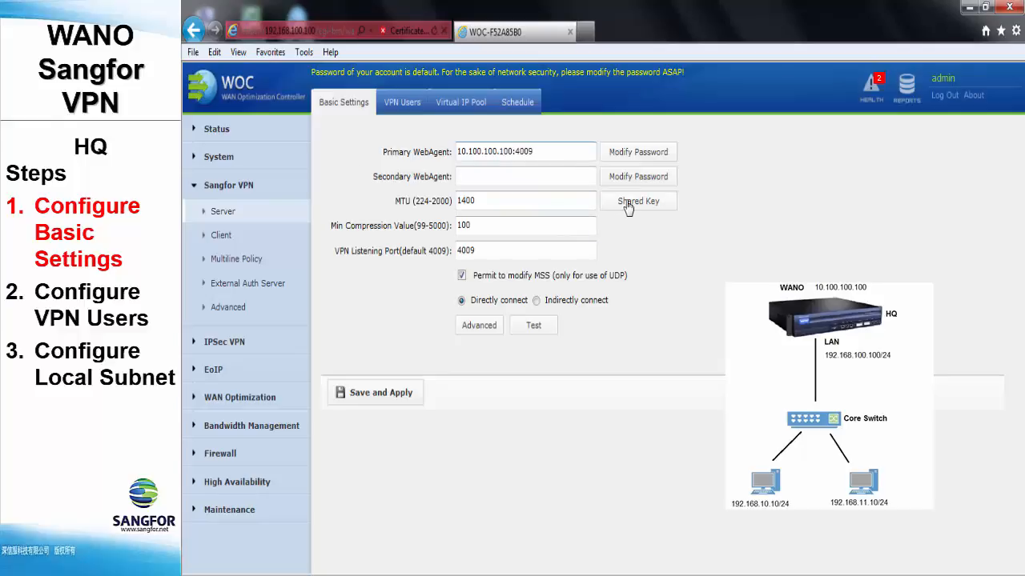
Set the shared key, test the WebAgent connection successfully and save the settings.
{"action": "left_click", "coordinate": [637, 202]}
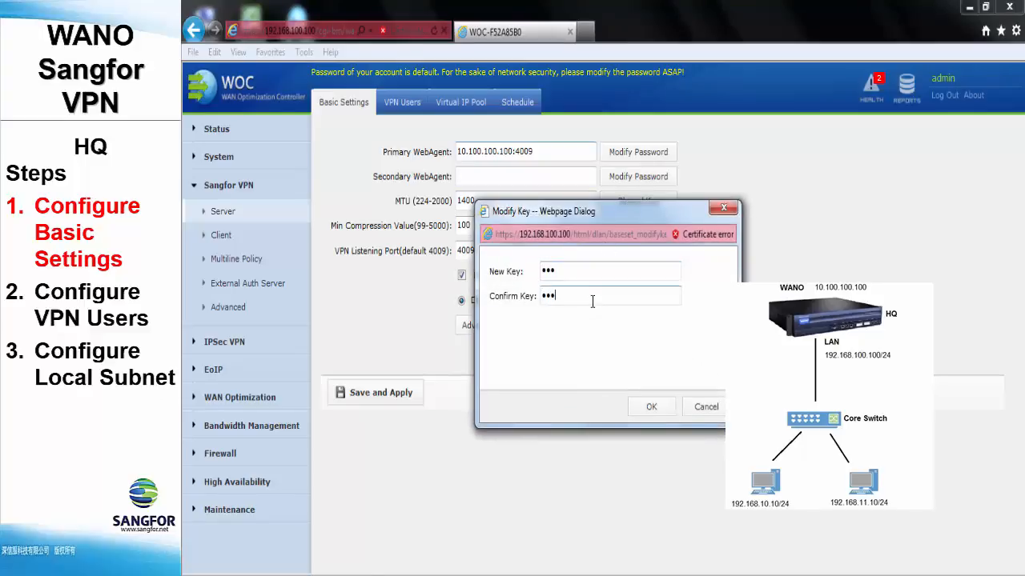
{"action": "left_click", "coordinate": [650, 407]}
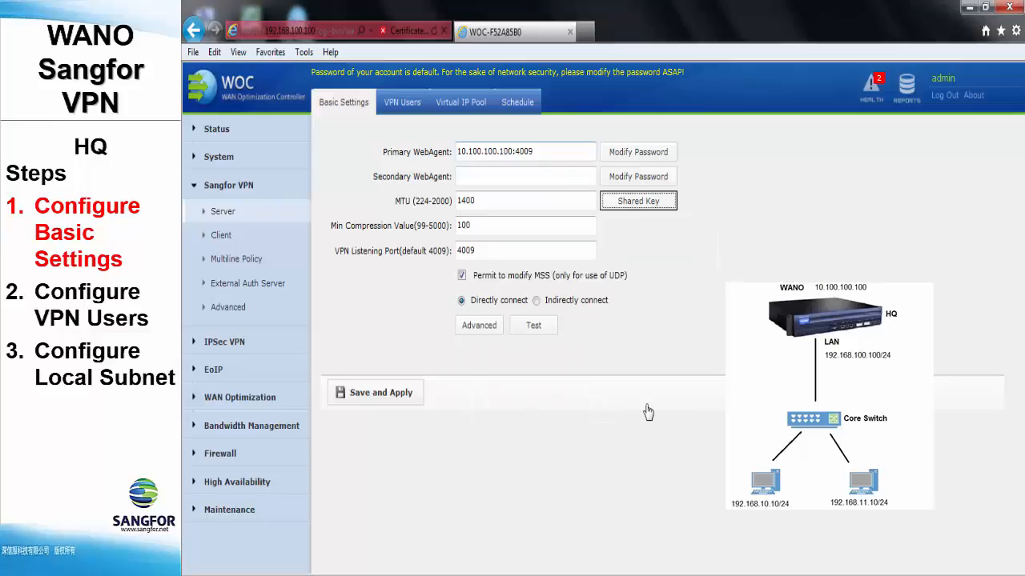
{"action": "left_click", "coordinate": [525, 225]}
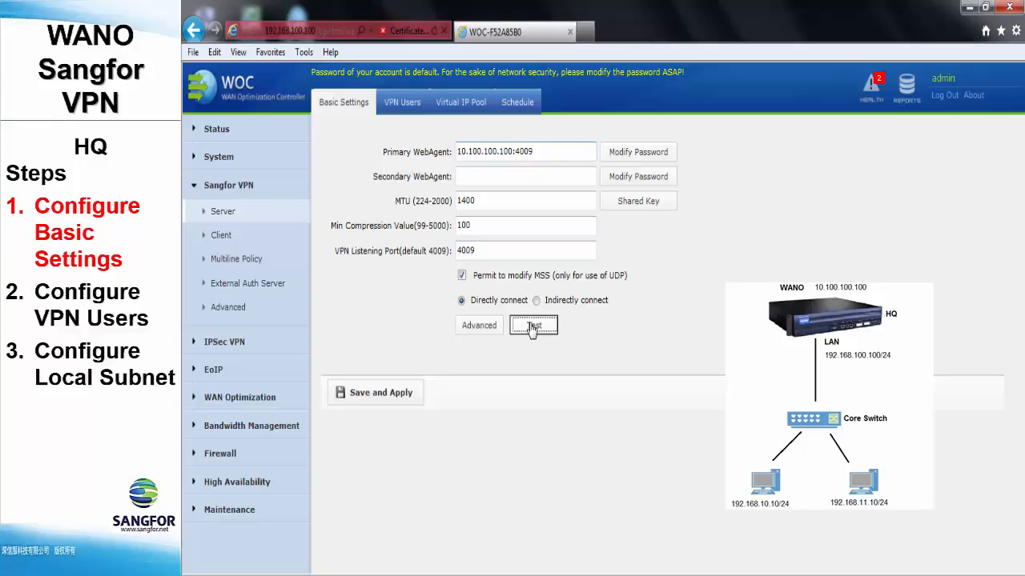
{"action": "left_click", "coordinate": [533, 325]}
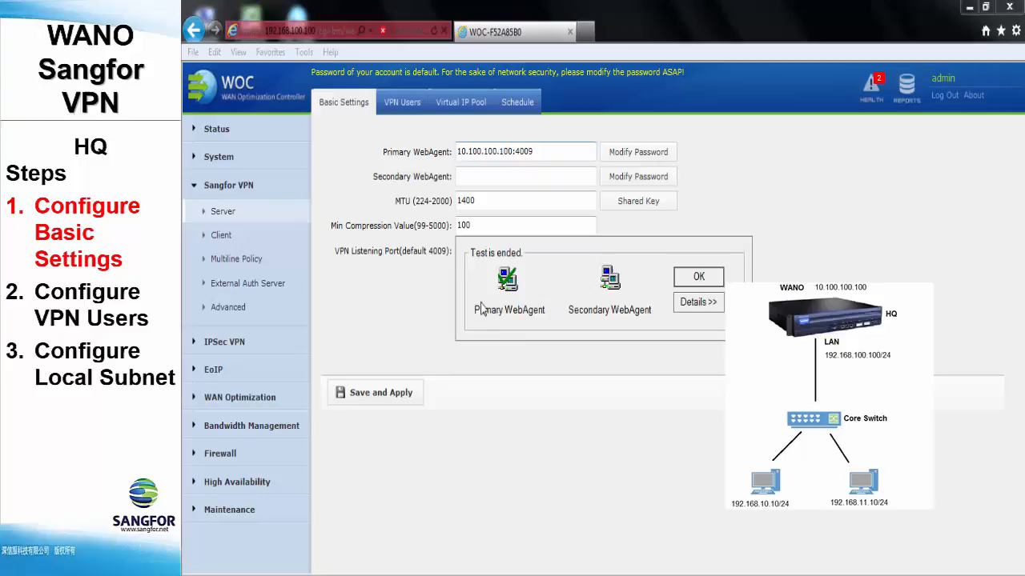
{"action": "mouse_move", "coordinate": [541, 301]}
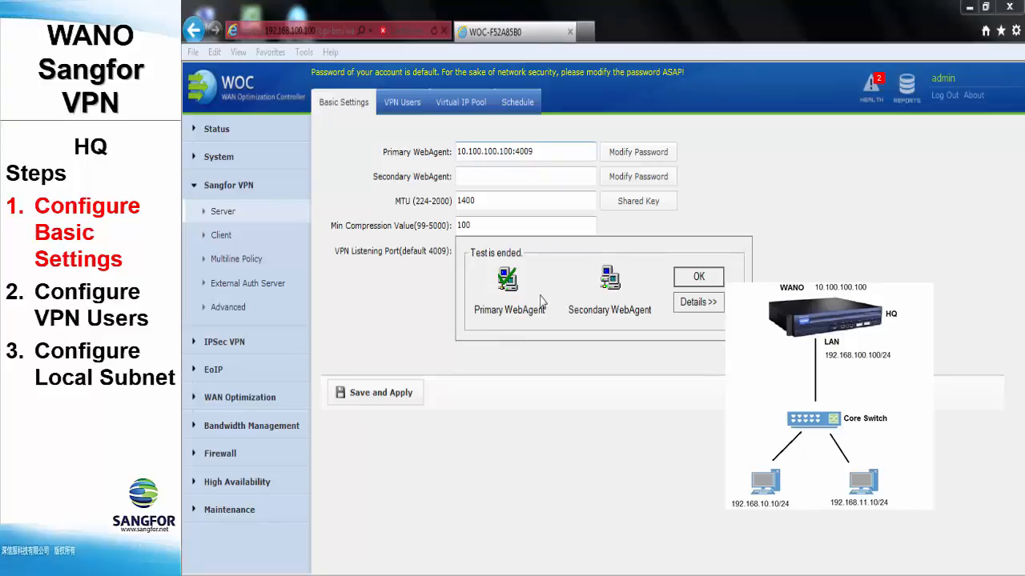
{"action": "mouse_move", "coordinate": [648, 275]}
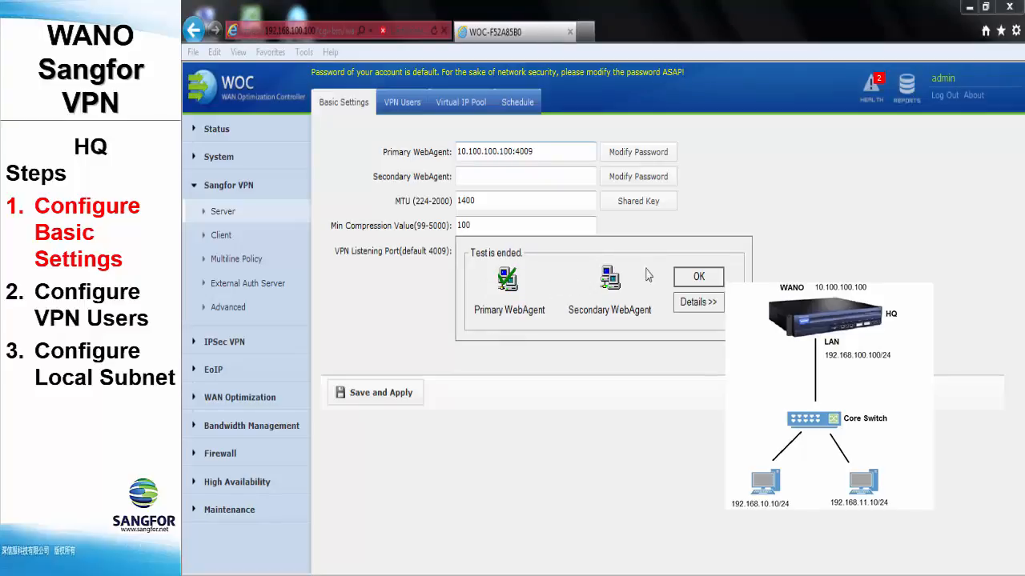
{"action": "left_click", "coordinate": [698, 275]}
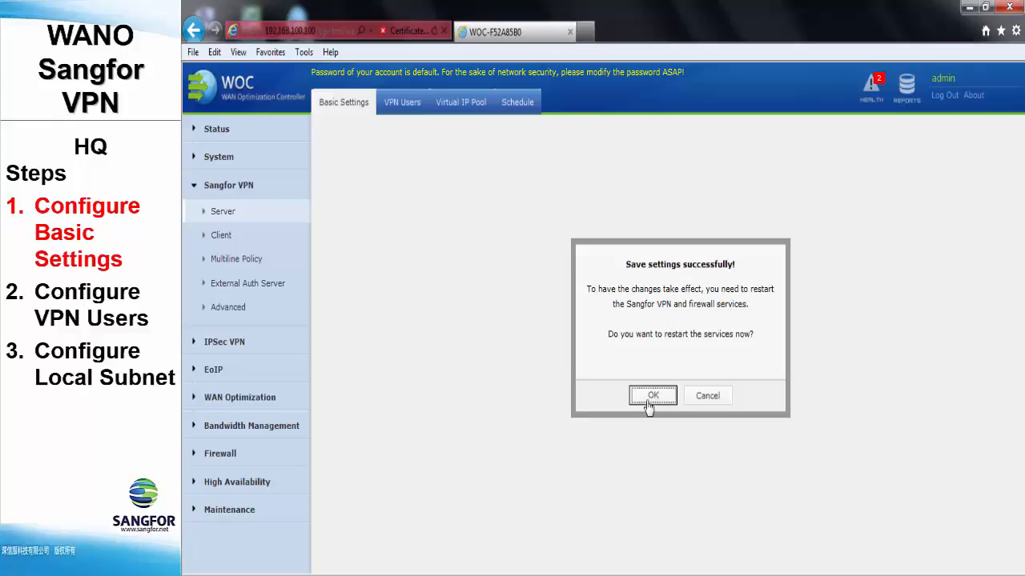
Restart the VPN services, then begin a new VPN user named Branch Office.
{"action": "left_click", "coordinate": [651, 395]}
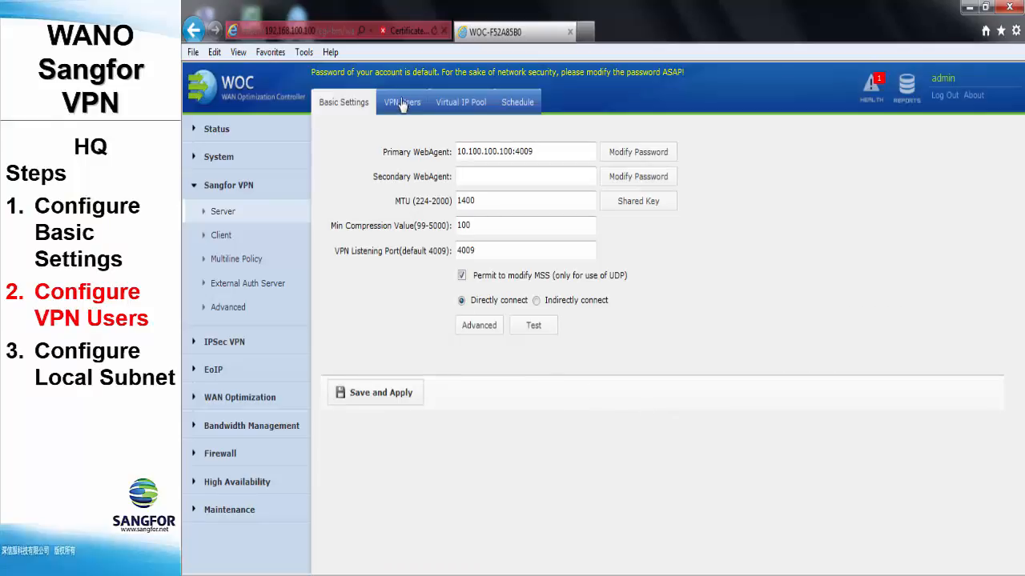
{"action": "left_click", "coordinate": [402, 102]}
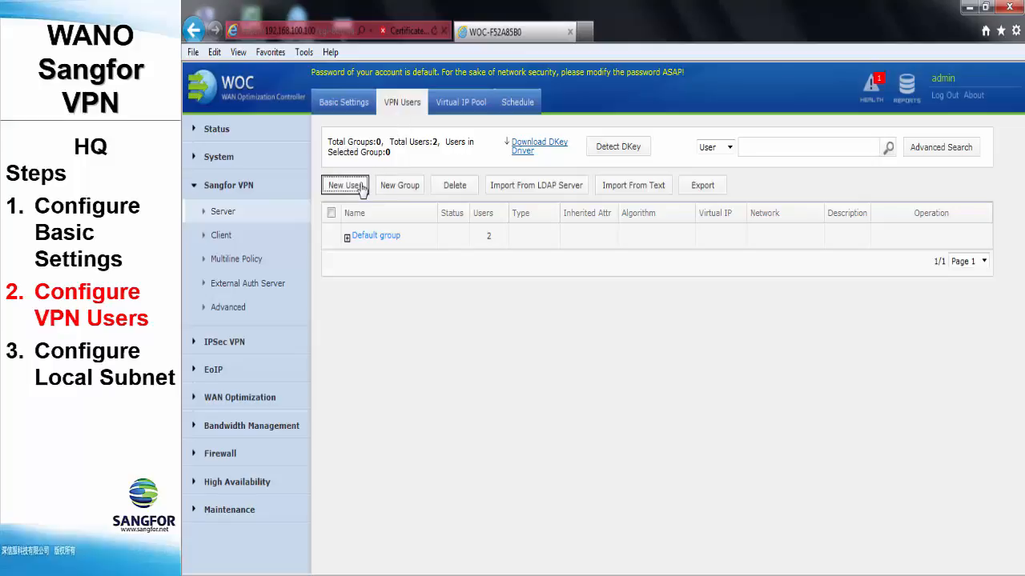
{"action": "left_click", "coordinate": [344, 185]}
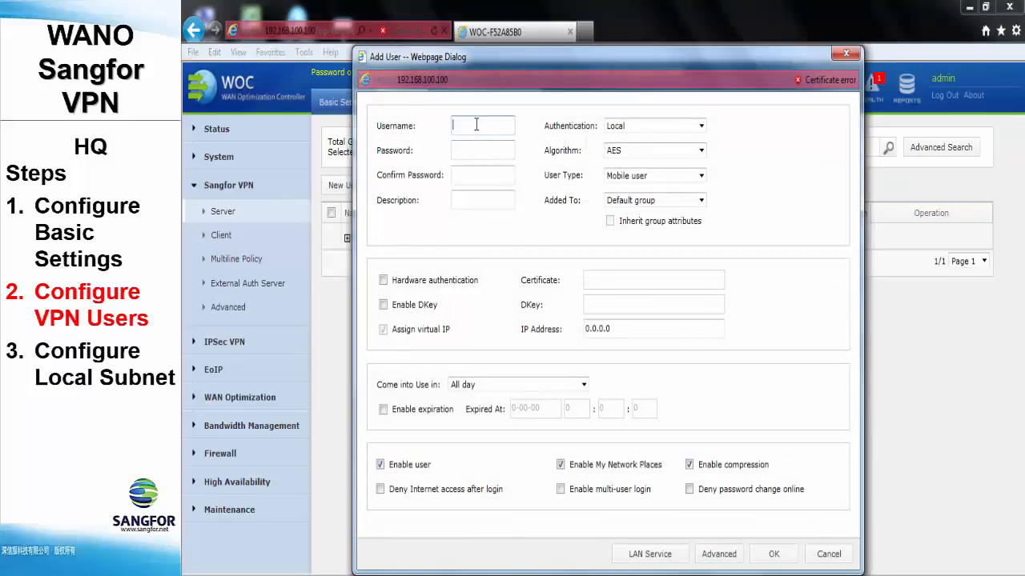
{"action": "type", "text": "Branch"}
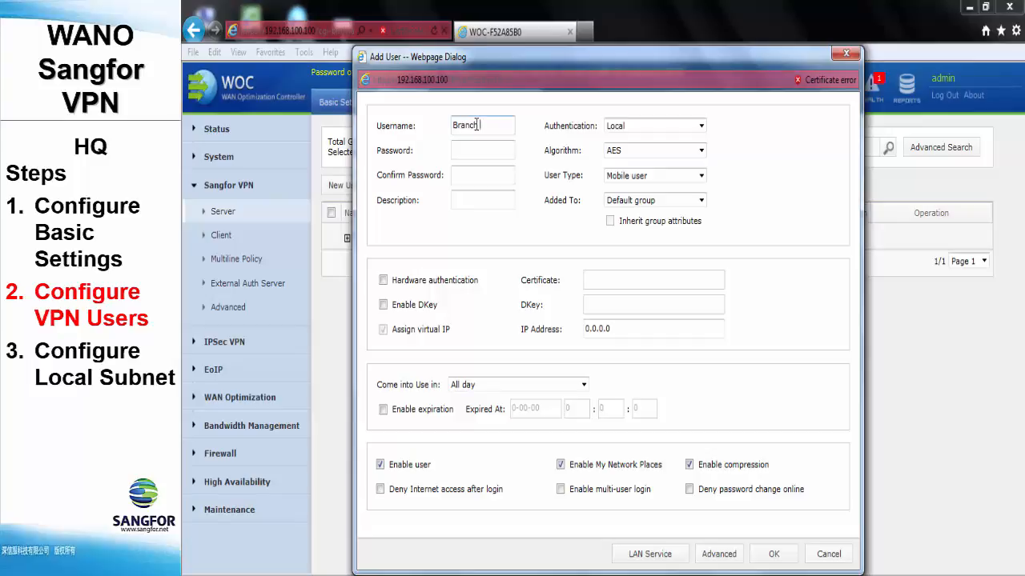
{"action": "type", "text": "Office"}
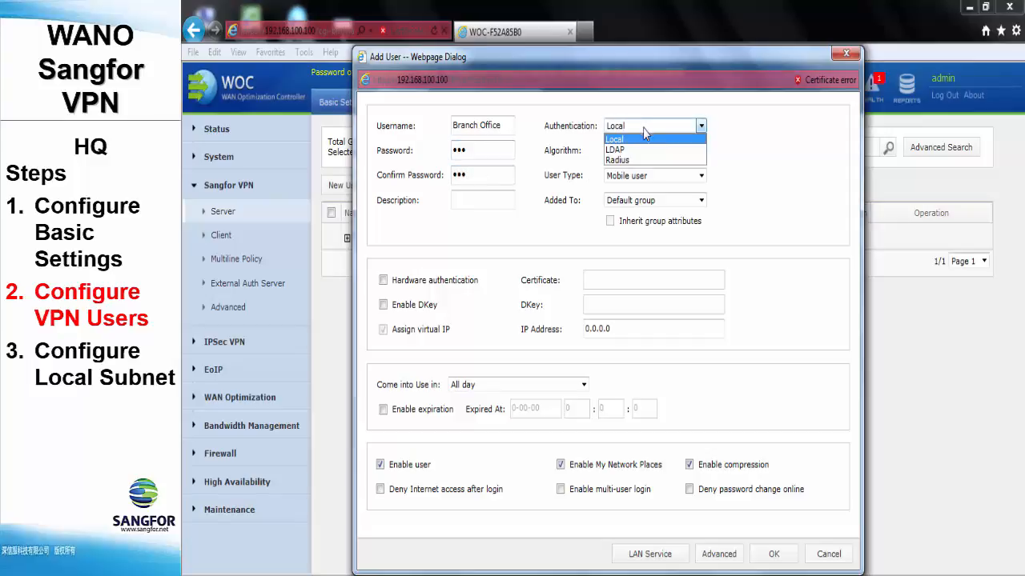
Make Branch Office a locally authenticated branch user in the default group and confirm it was added.
{"action": "left_click", "coordinate": [653, 151]}
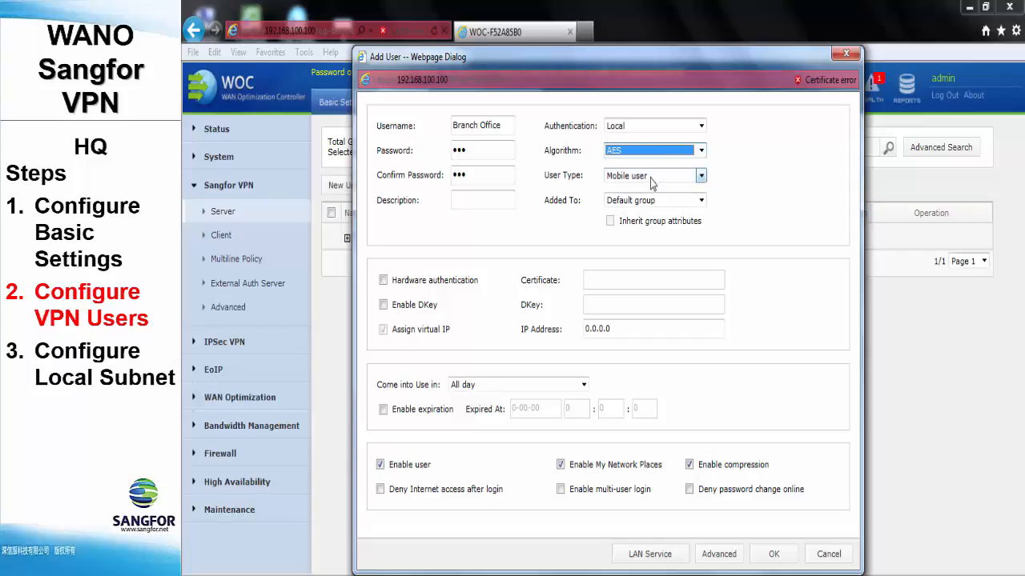
{"action": "left_click", "coordinate": [701, 175]}
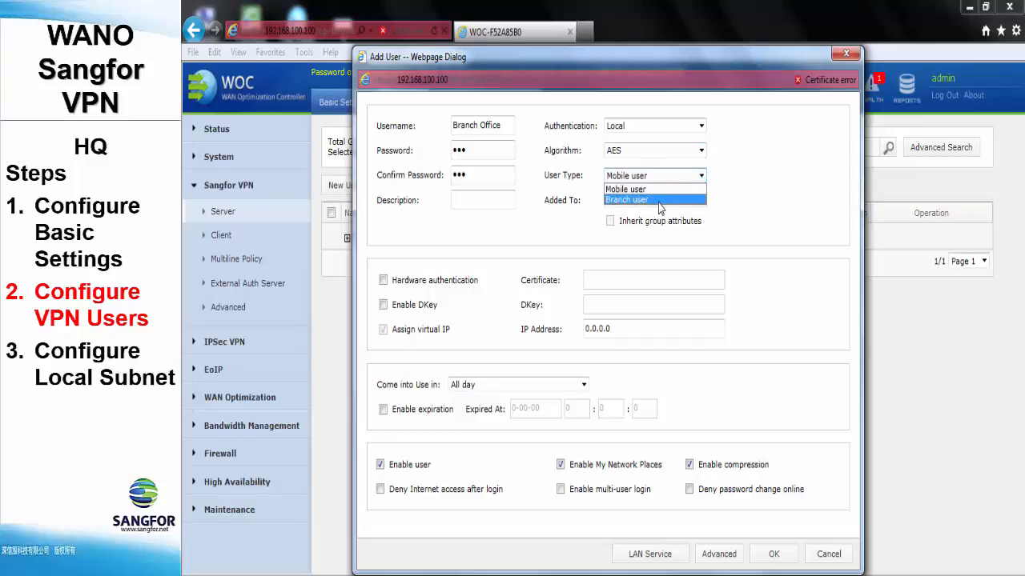
{"action": "left_click", "coordinate": [628, 198]}
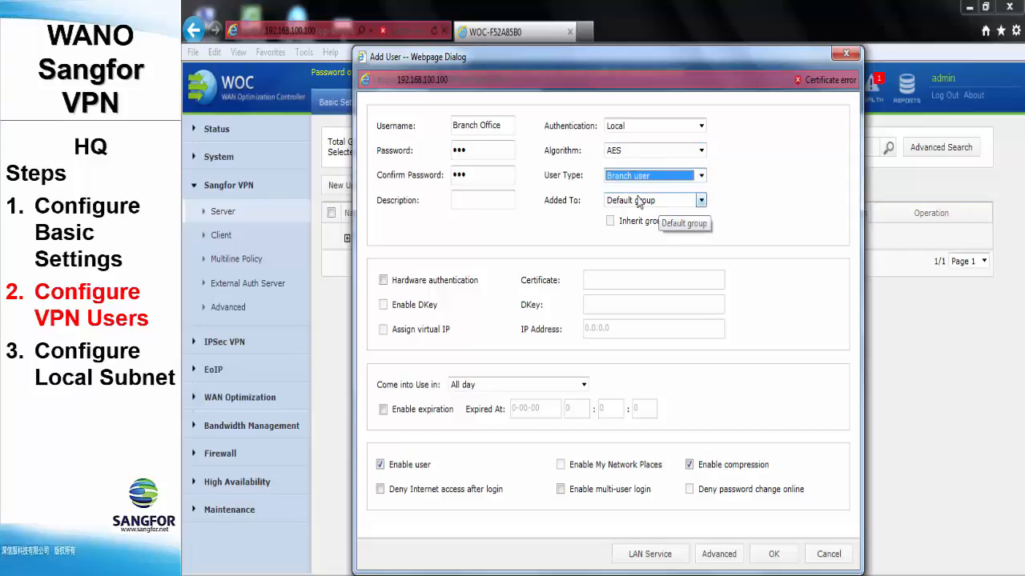
{"action": "mouse_move", "coordinate": [436, 383]}
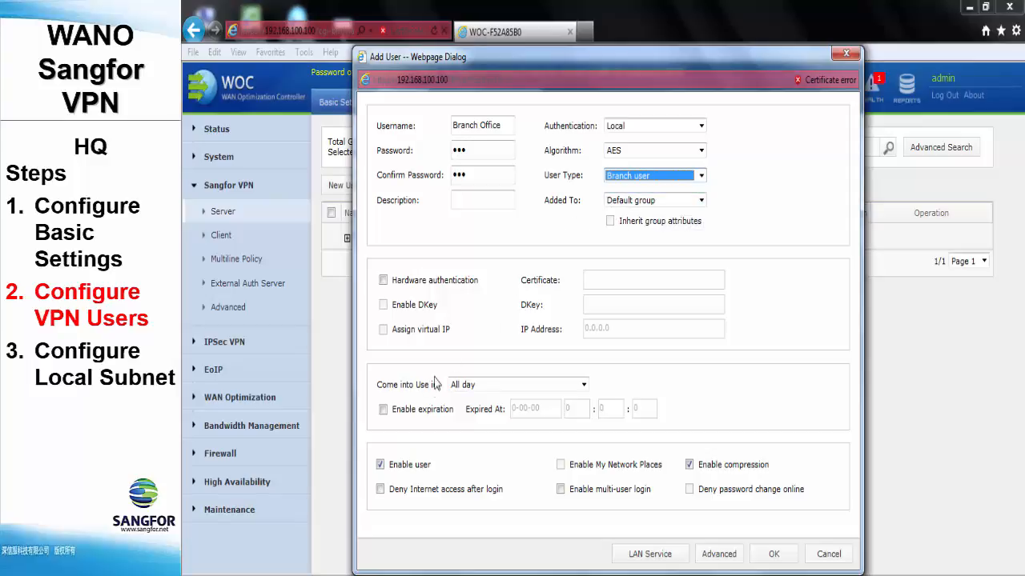
{"action": "mouse_move", "coordinate": [506, 528]}
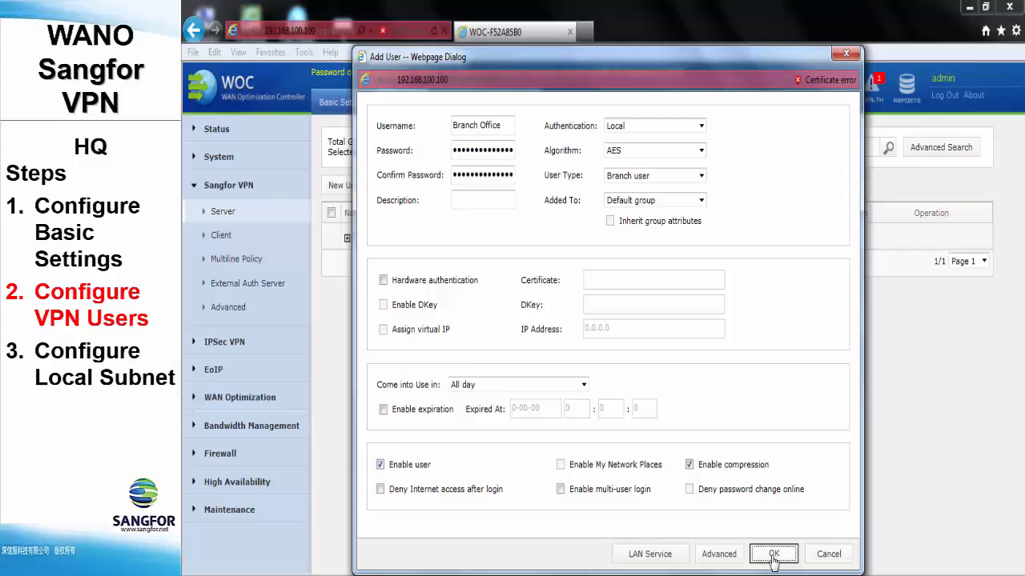
{"action": "left_click", "coordinate": [772, 554]}
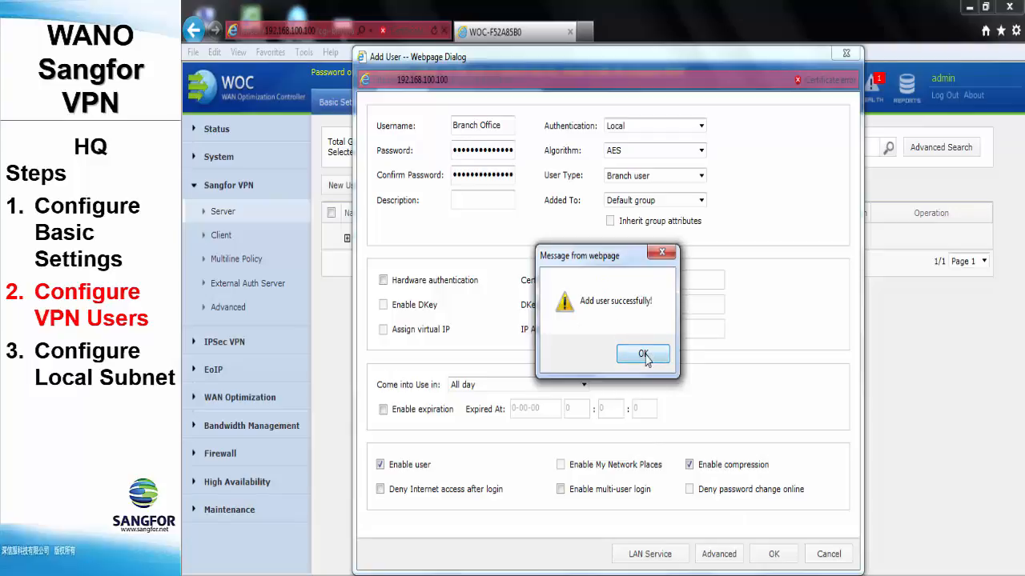
{"action": "left_click", "coordinate": [643, 353]}
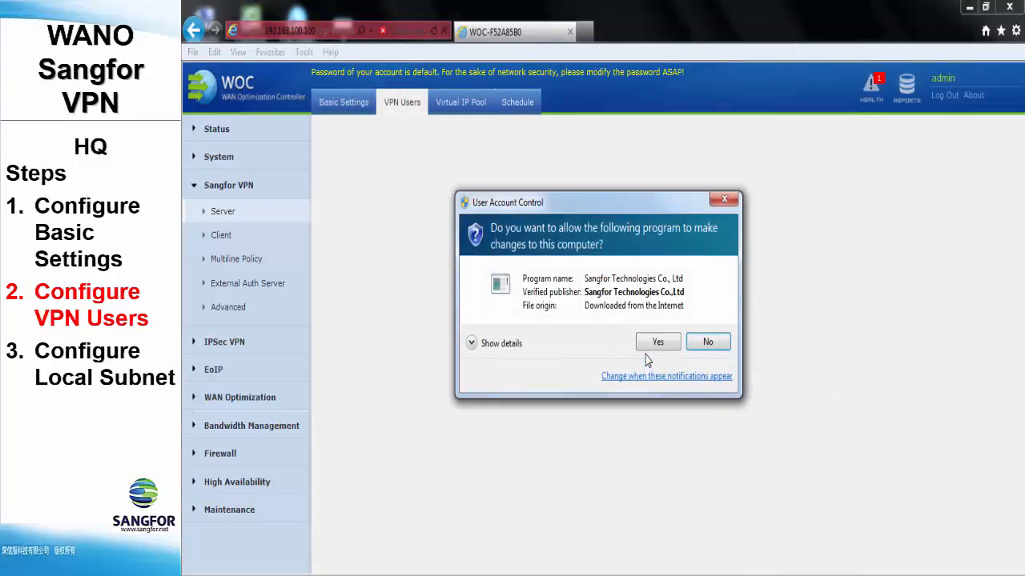
{"action": "left_click", "coordinate": [656, 343]}
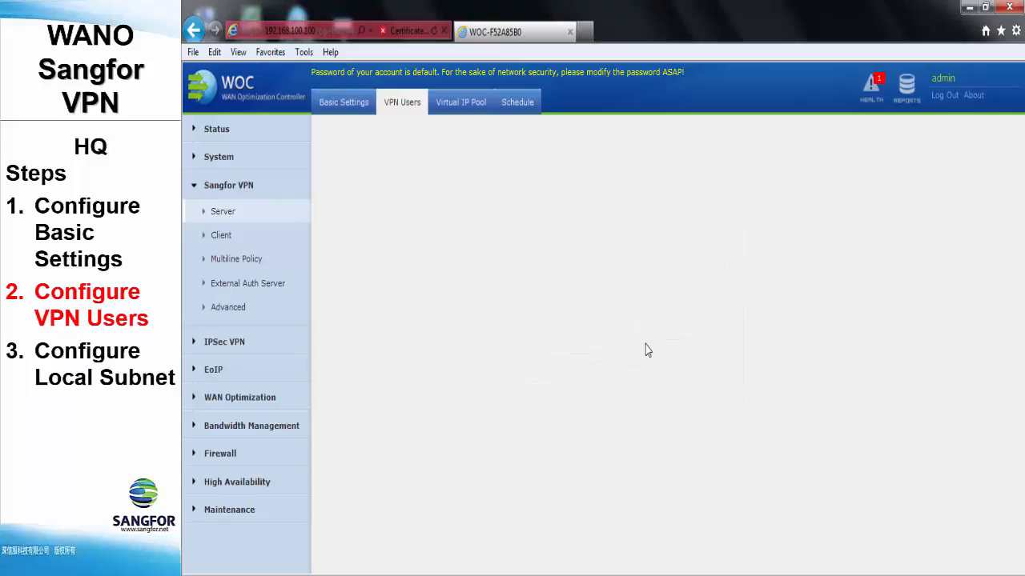
{"action": "left_click", "coordinate": [402, 103]}
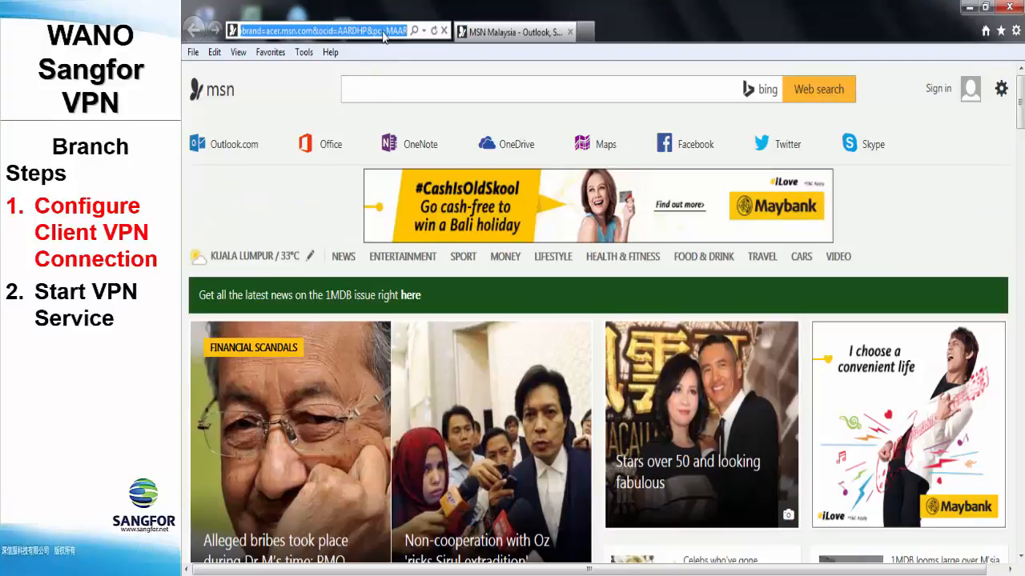
{"action": "left_click", "coordinate": [312, 31]}
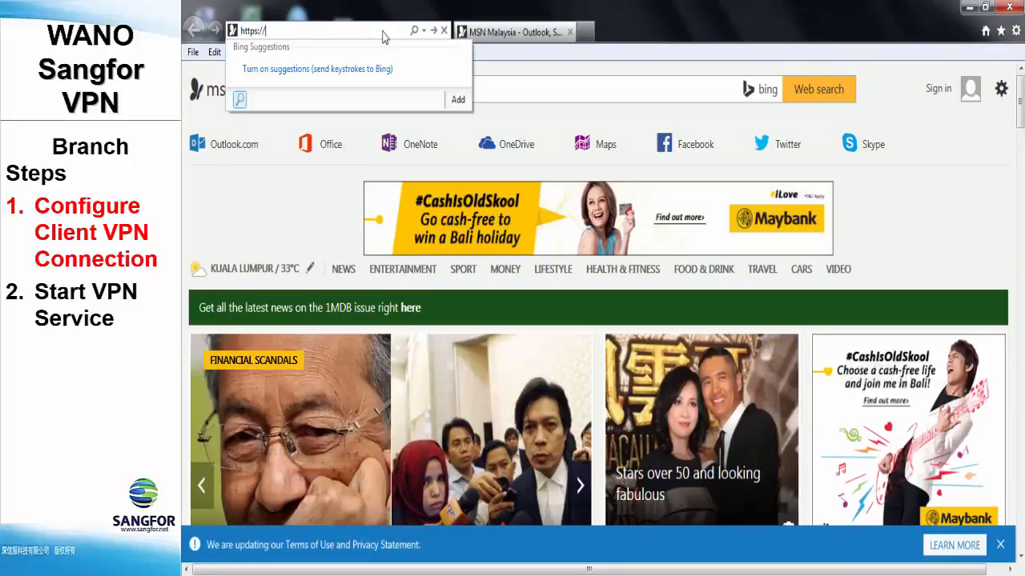
{"action": "type", "text": "192.200.200.100/"}
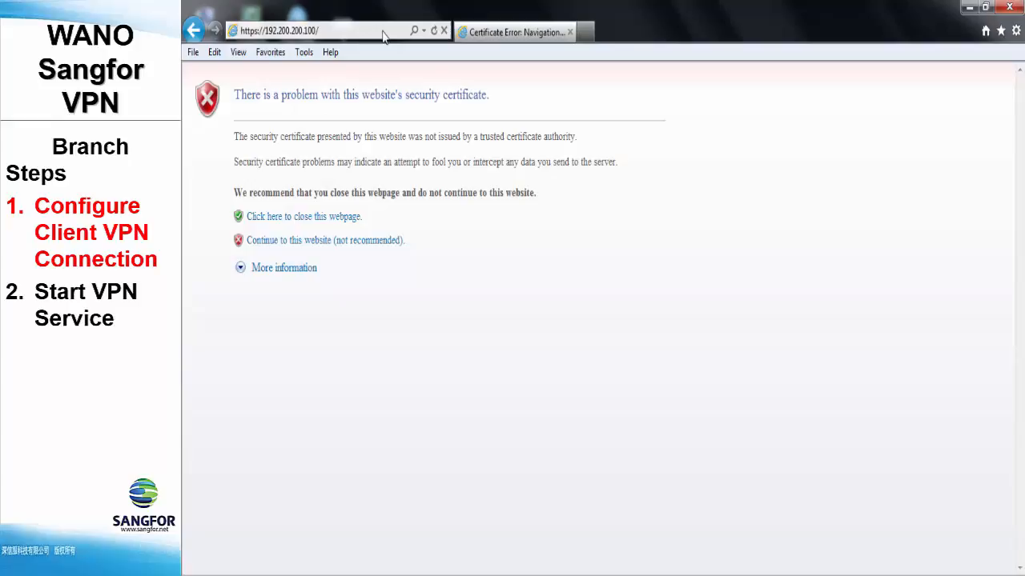
{"action": "left_click", "coordinate": [323, 240]}
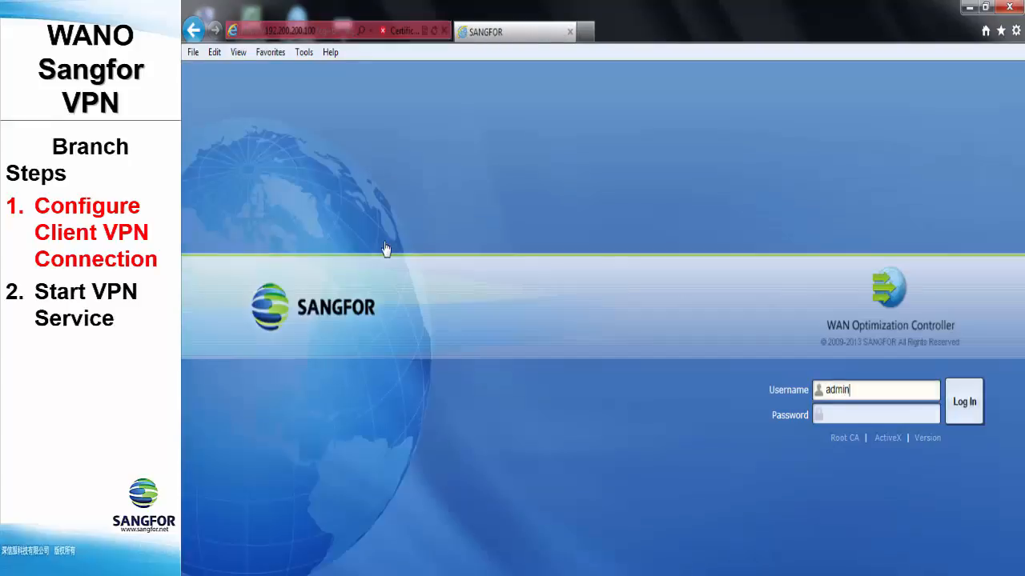
{"action": "left_click", "coordinate": [963, 400]}
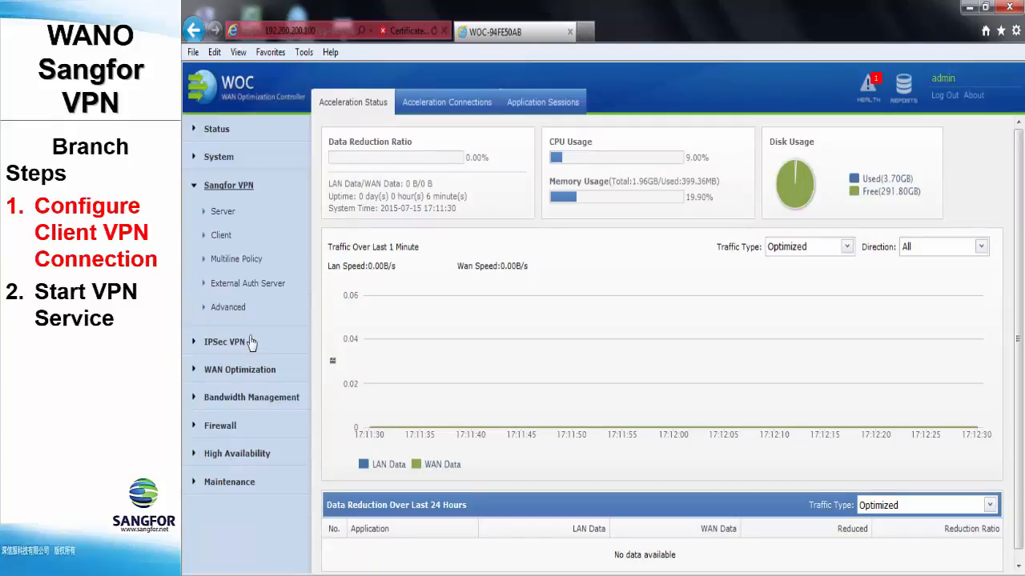
{"action": "left_click", "coordinate": [221, 234]}
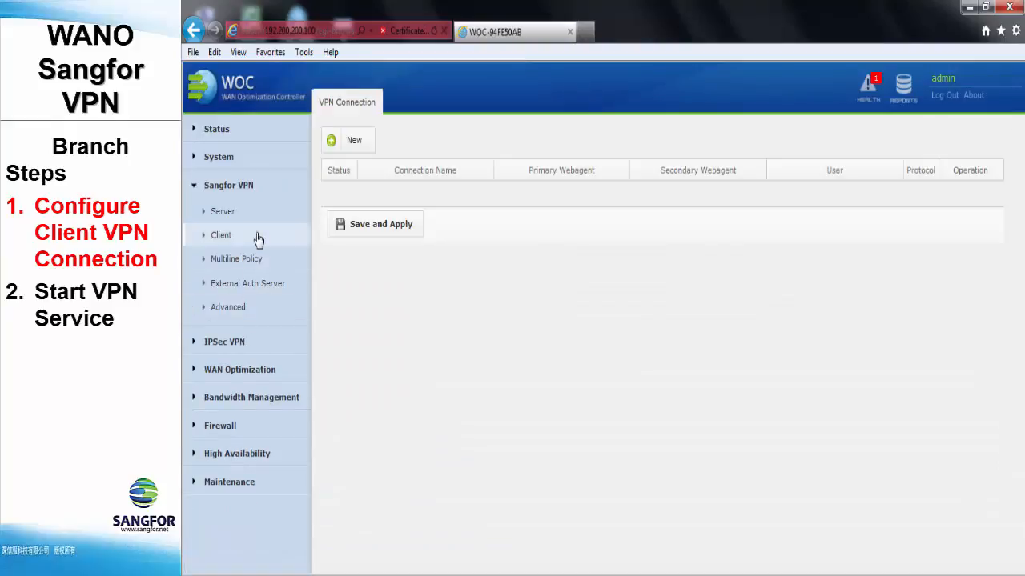
{"action": "mouse_move", "coordinate": [311, 178]}
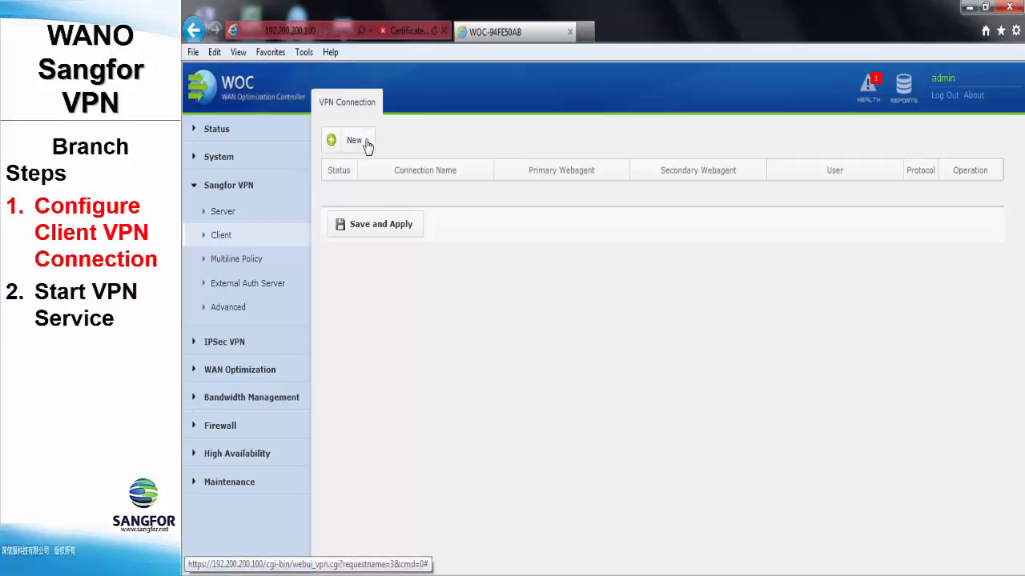
Create connection Branch Office with primary webagent 10.100.100.100:4009 and test its reachability.
{"action": "left_click", "coordinate": [352, 141]}
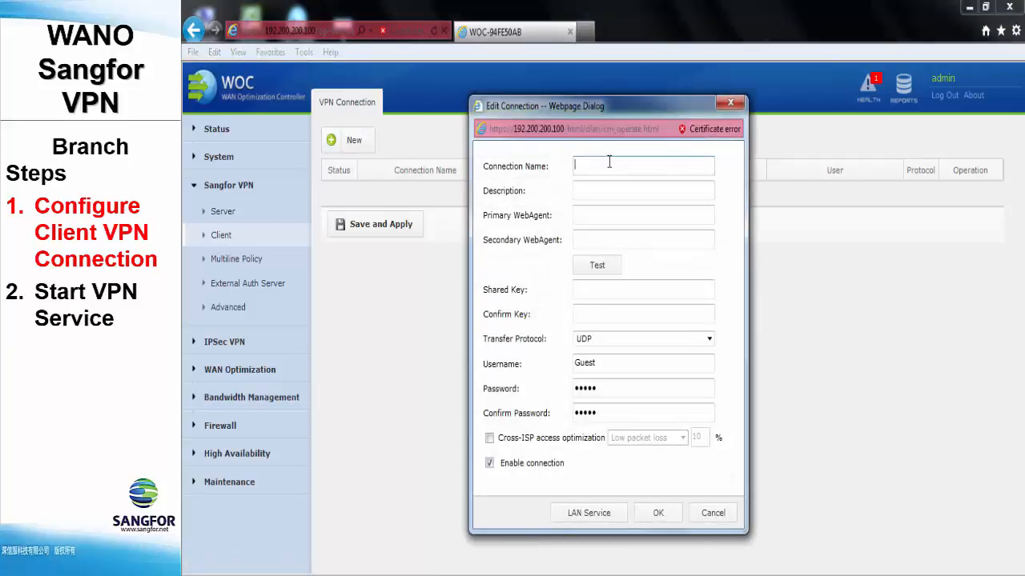
{"action": "type", "text": "Branch Office"}
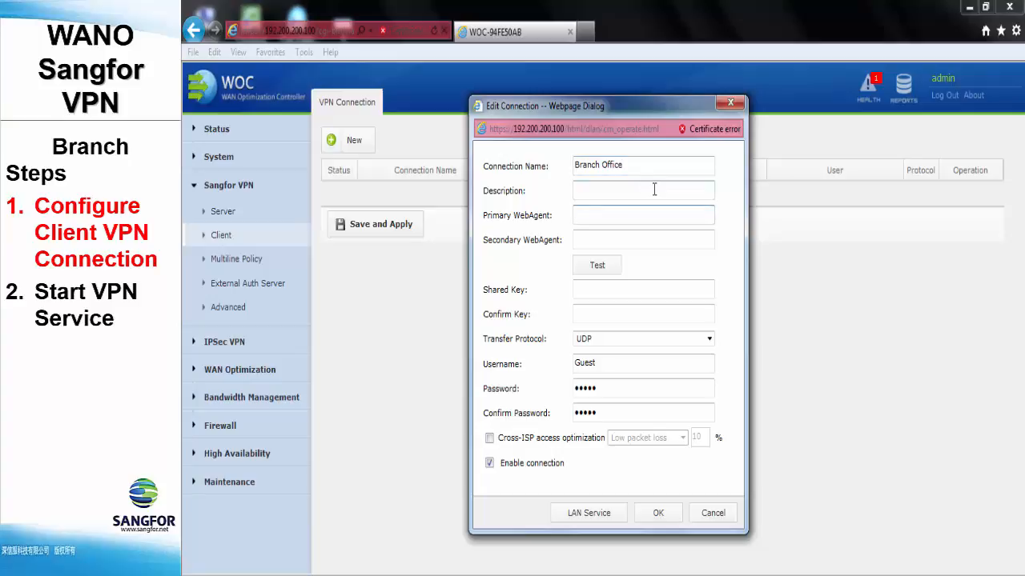
{"action": "type", "text": "10"}
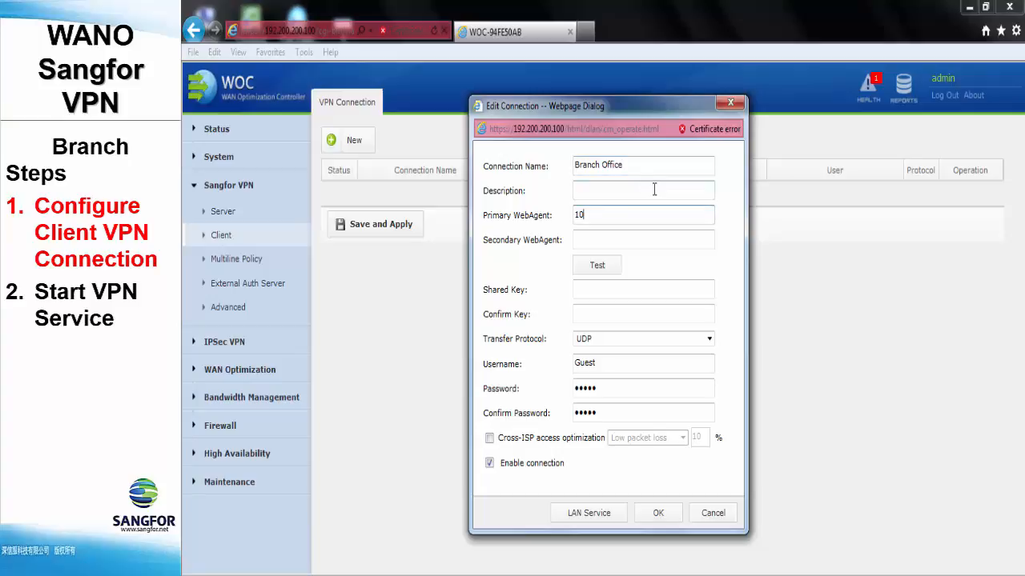
{"action": "type", "text": "0.100.100.100:4009"}
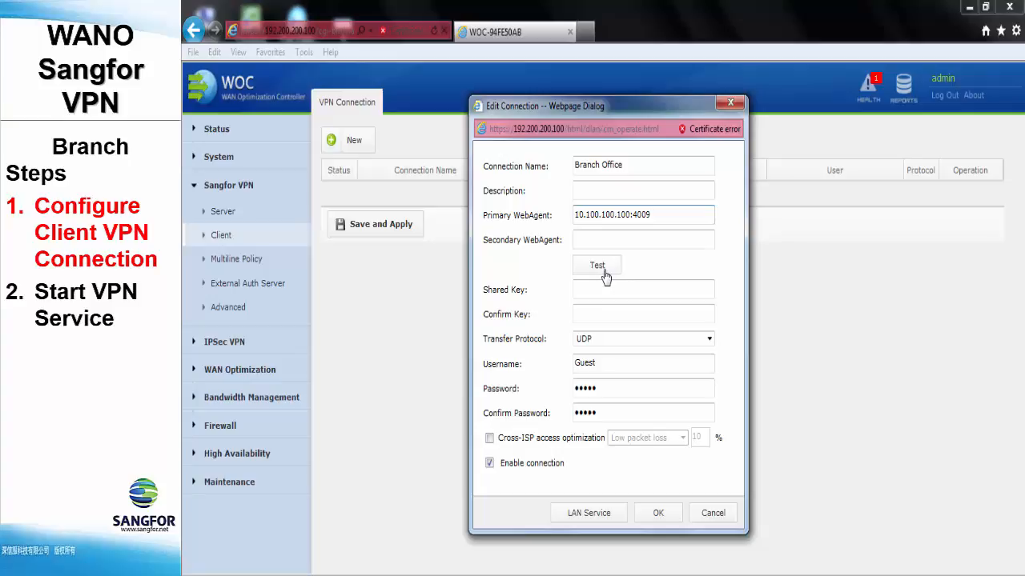
{"action": "left_click", "coordinate": [596, 266]}
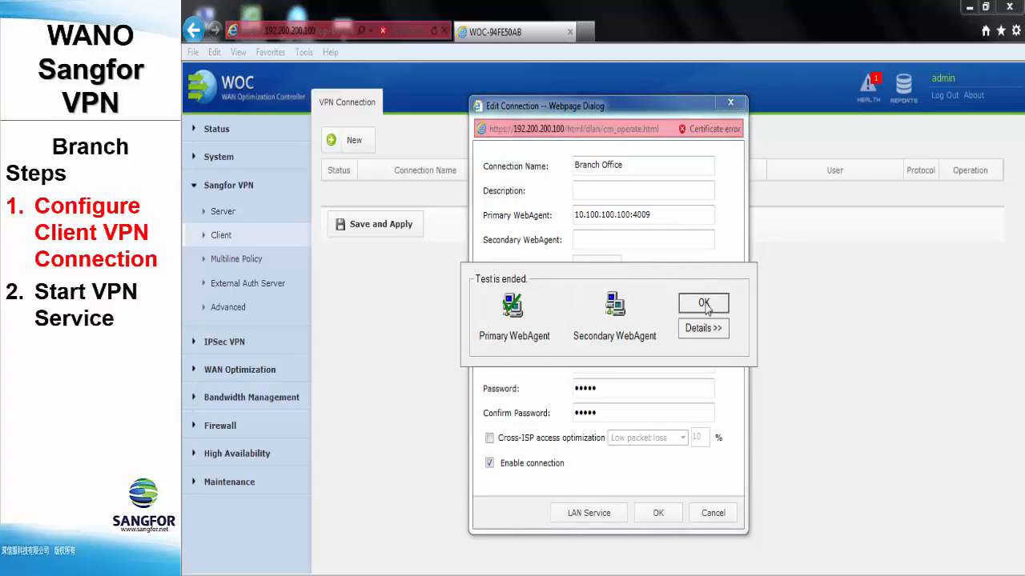
{"action": "left_click", "coordinate": [703, 303]}
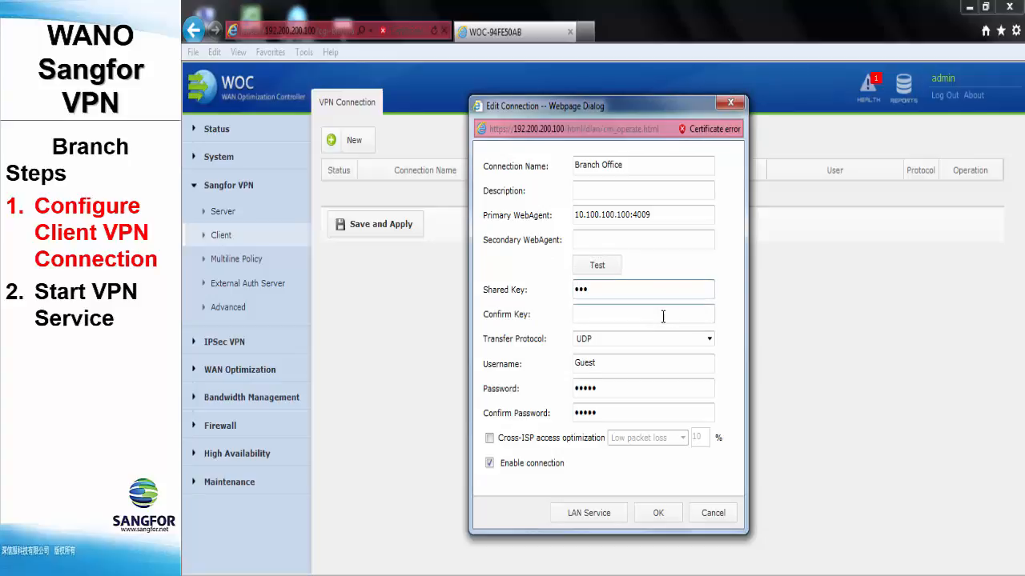
Choose TCP as transfer protocol, set username Branch Office and confirm the new connection.
{"action": "left_click", "coordinate": [708, 340]}
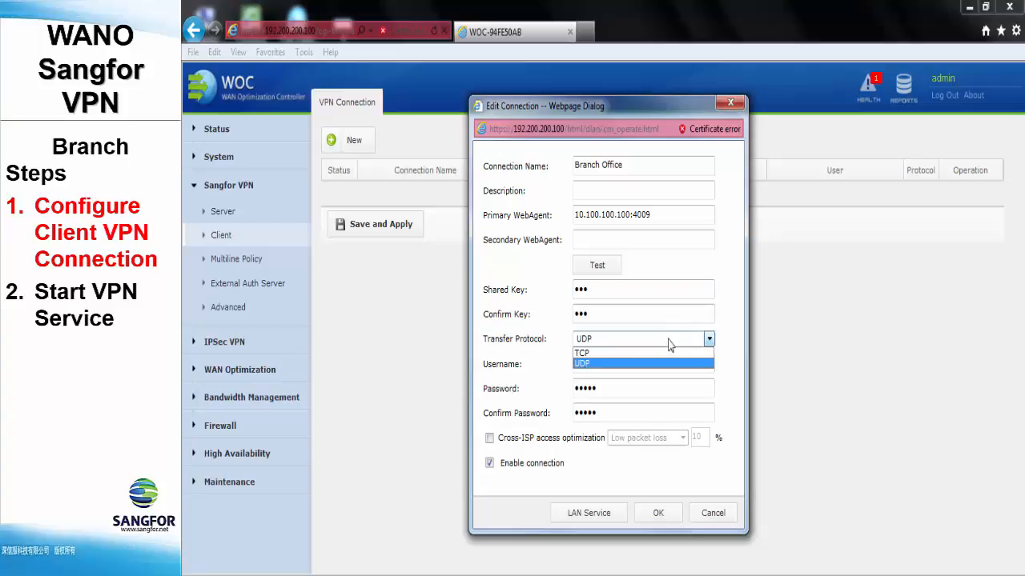
{"action": "left_click", "coordinate": [582, 353]}
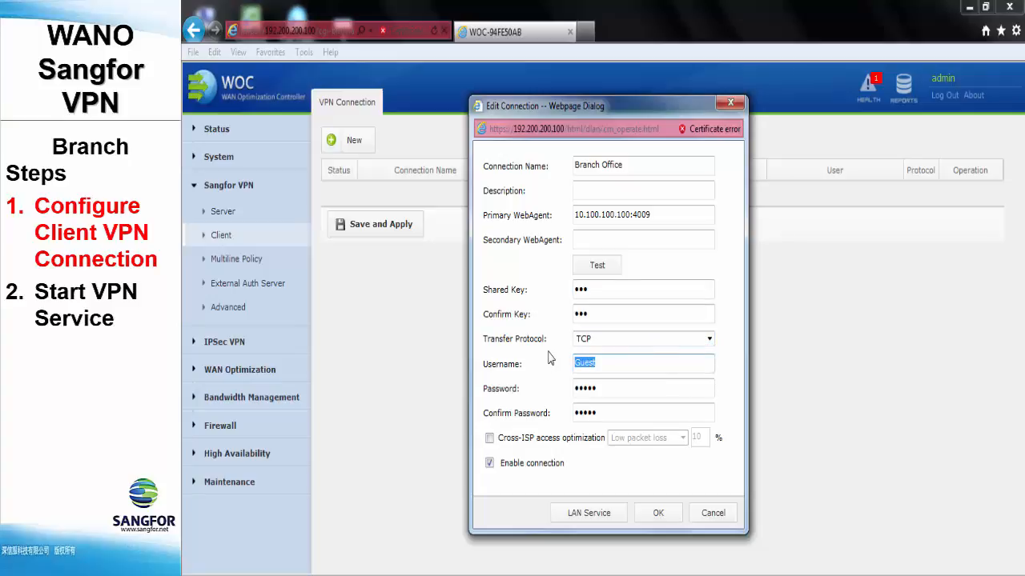
{"action": "type", "text": "Branch Office"}
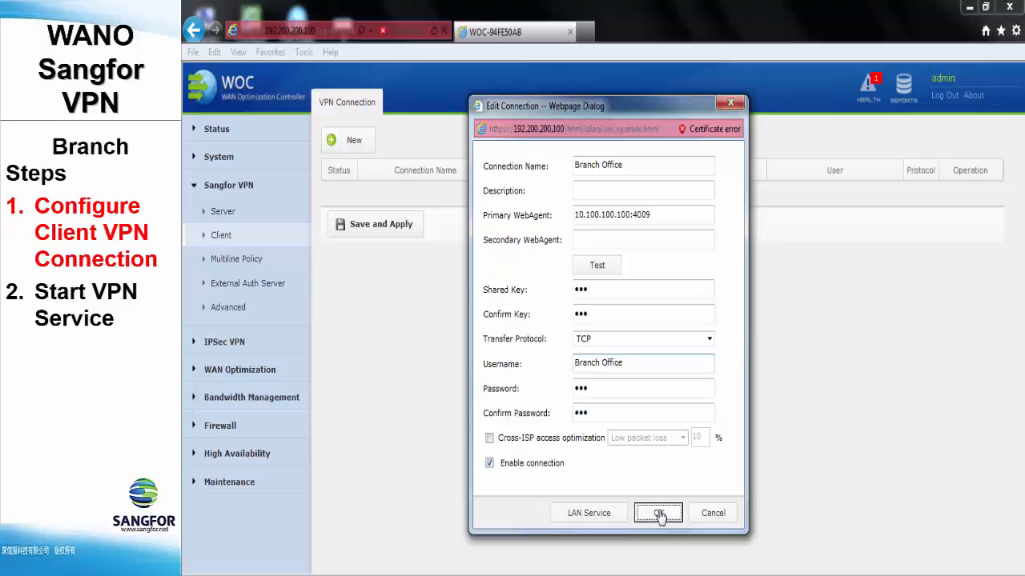
{"action": "left_click", "coordinate": [658, 513]}
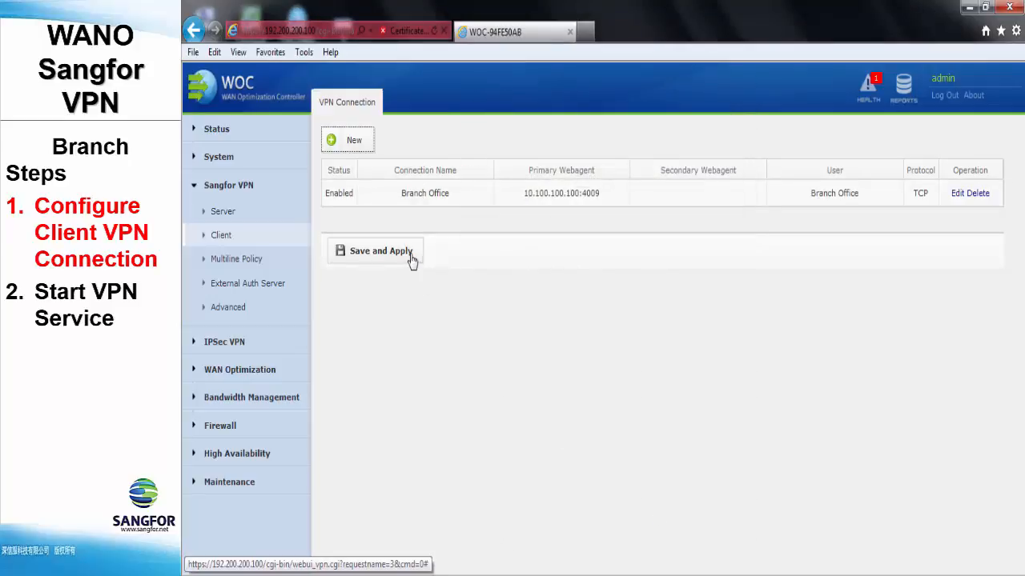
Save and apply the Branch Office client connection and restart the VPN service.
{"action": "left_click", "coordinate": [381, 250]}
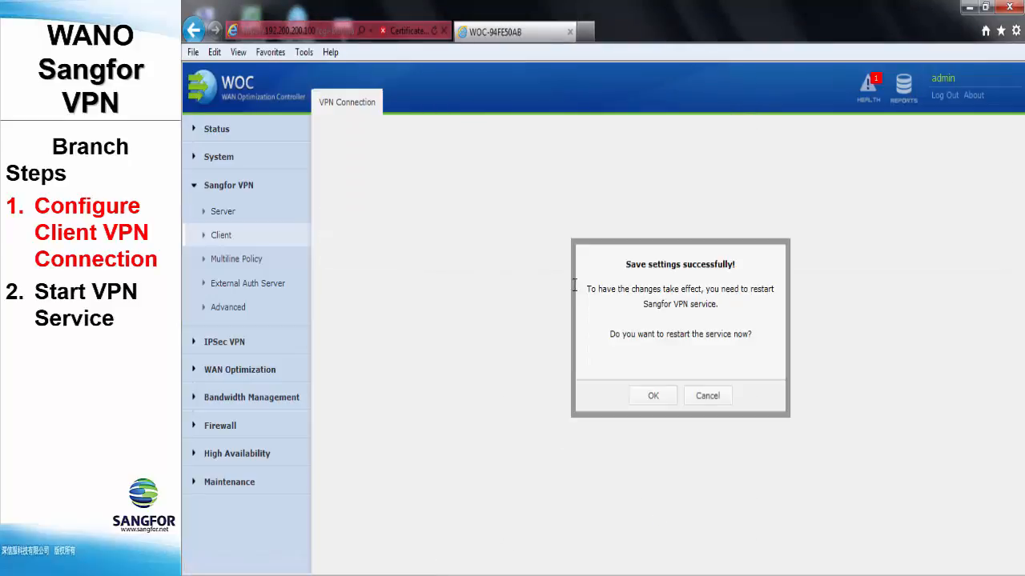
{"action": "left_click", "coordinate": [653, 395]}
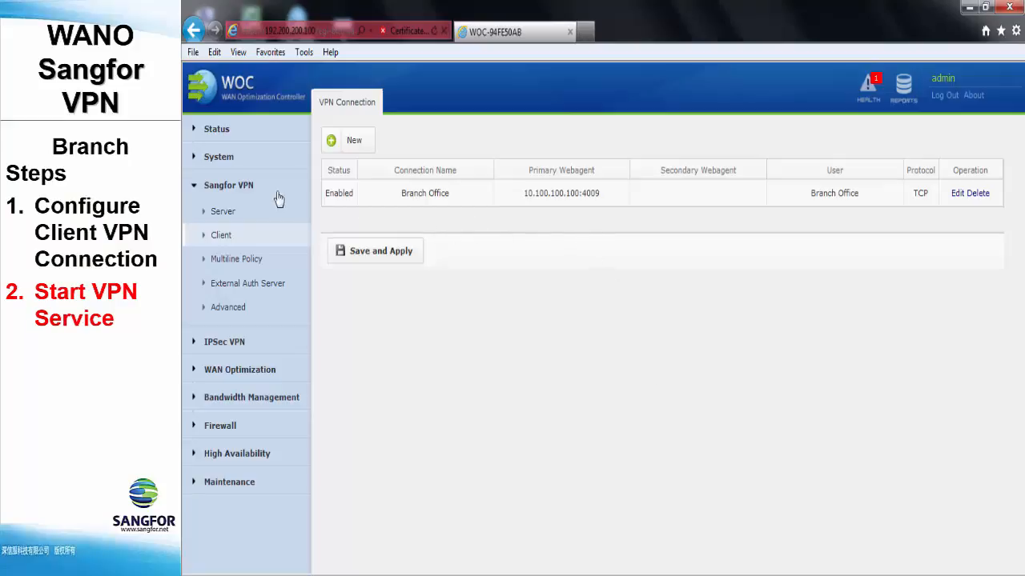
Start the branch VPN service from Status > VPN so it reads Running with the Branch Office connection.
{"action": "left_click", "coordinate": [216, 128]}
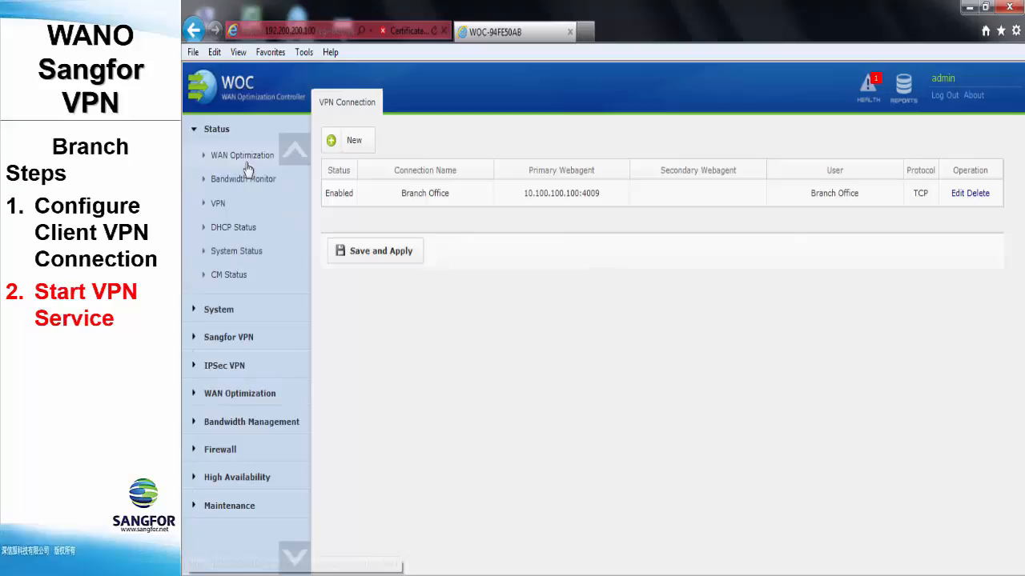
{"action": "left_click", "coordinate": [218, 202]}
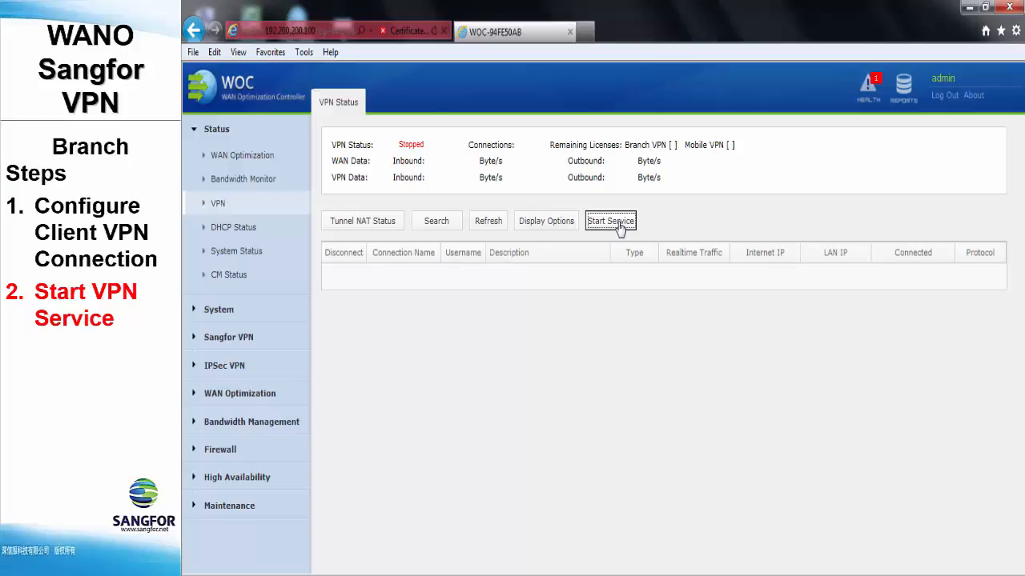
{"action": "left_click", "coordinate": [610, 221]}
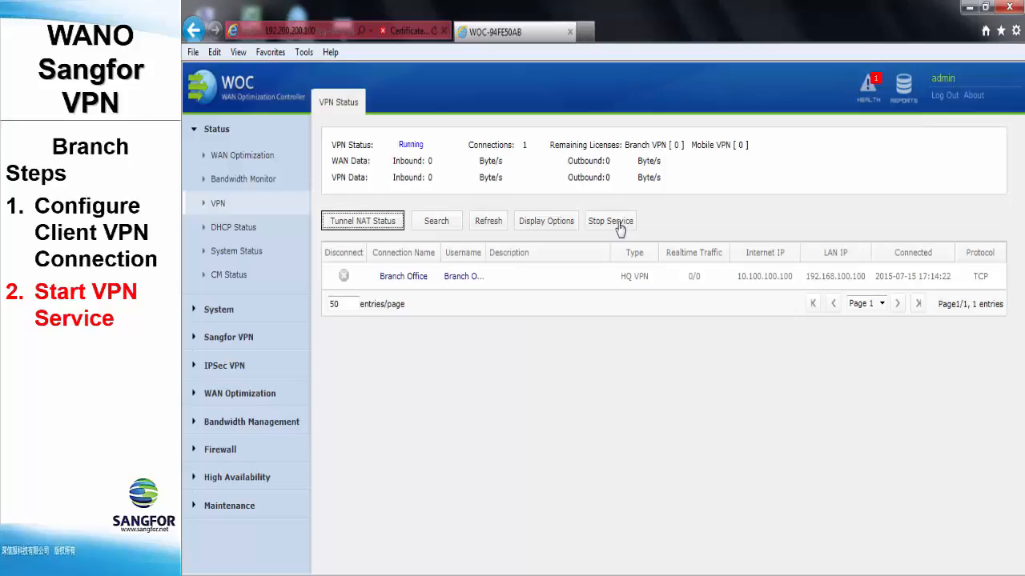
{"action": "mouse_move", "coordinate": [513, 133]}
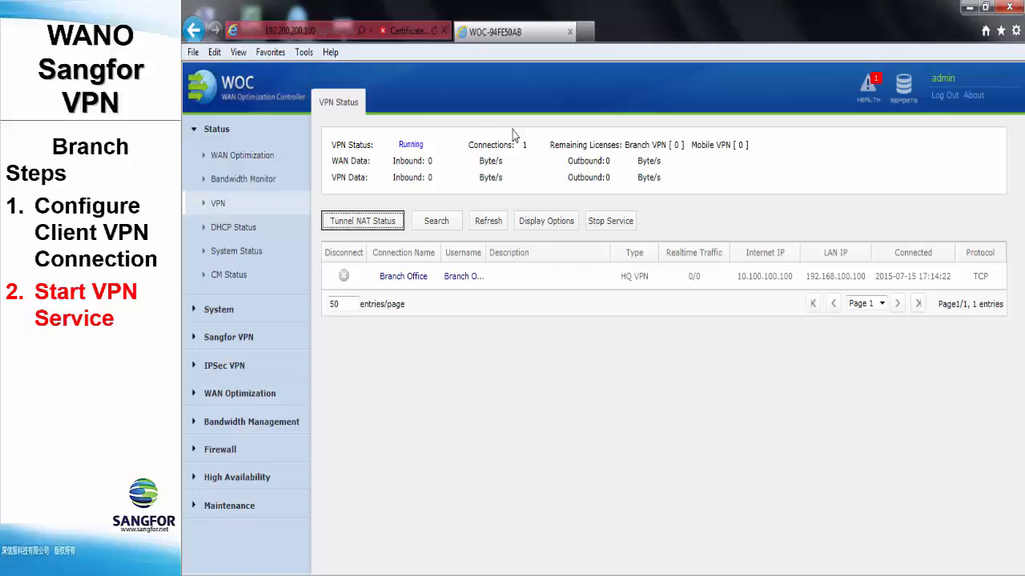
{"action": "mouse_move", "coordinate": [514, 173]}
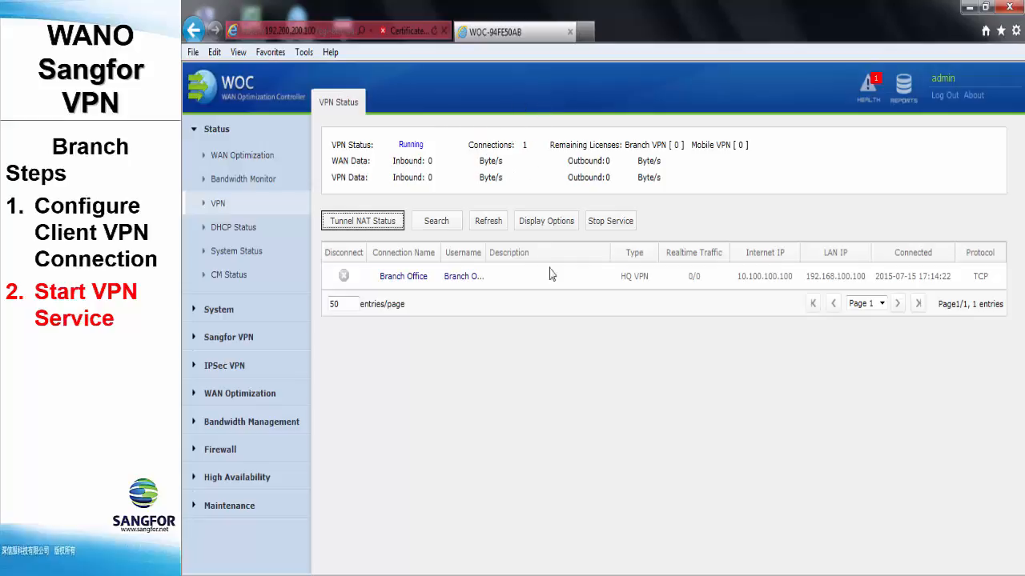
{"action": "mouse_move", "coordinate": [634, 275]}
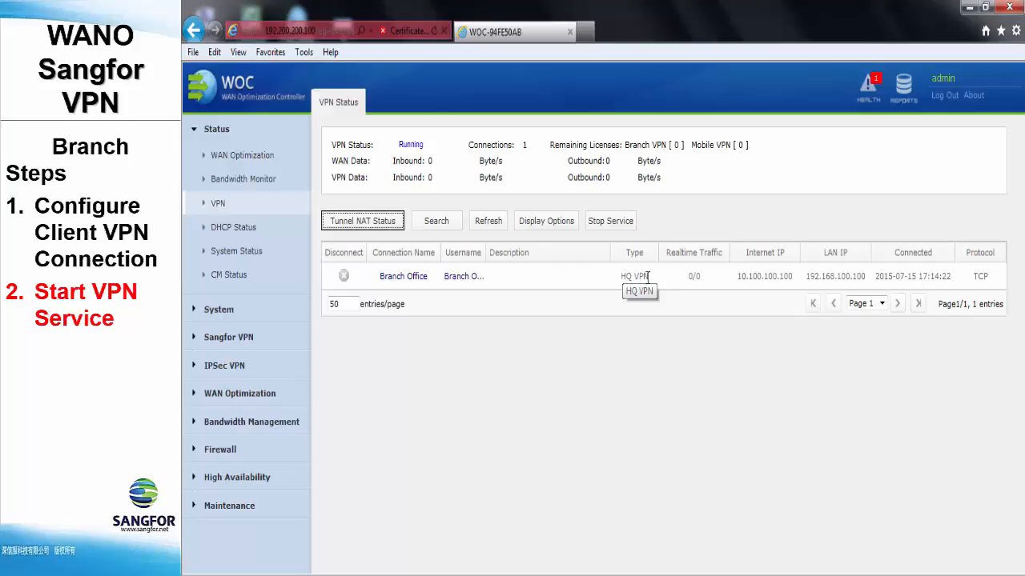
{"action": "mouse_move", "coordinate": [788, 276]}
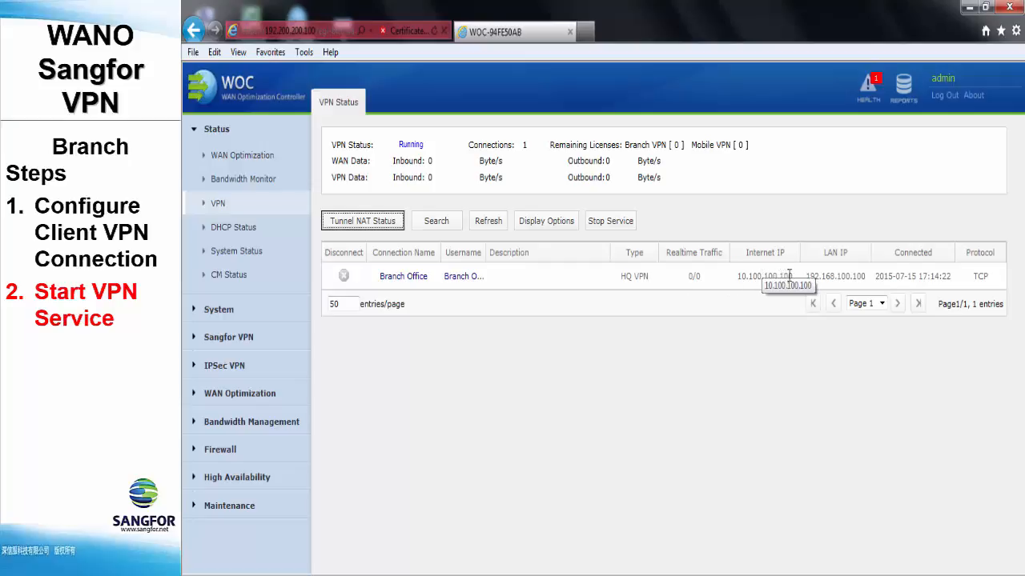
{"action": "mouse_move", "coordinate": [836, 275]}
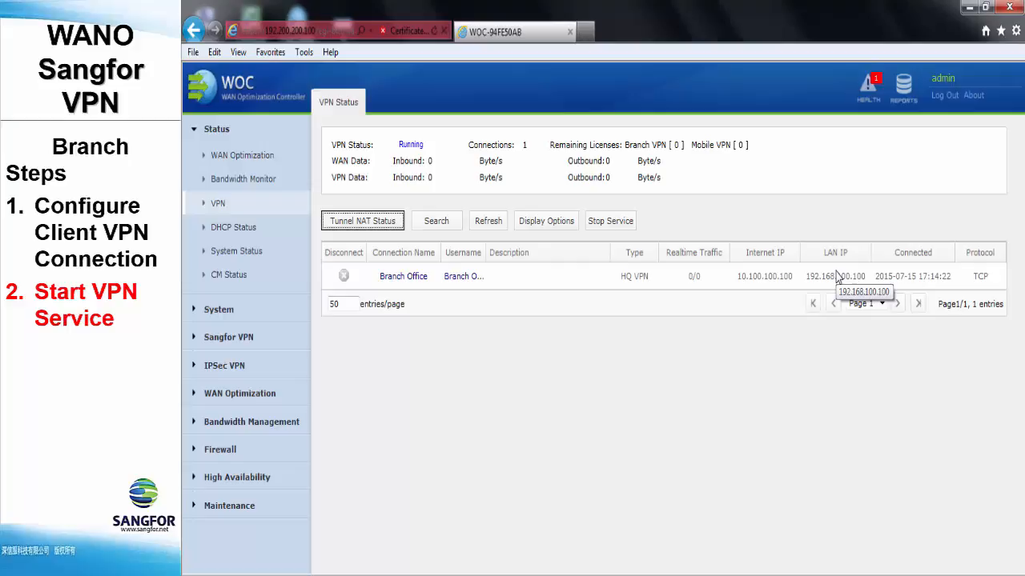
{"action": "mouse_move", "coordinate": [836, 276]}
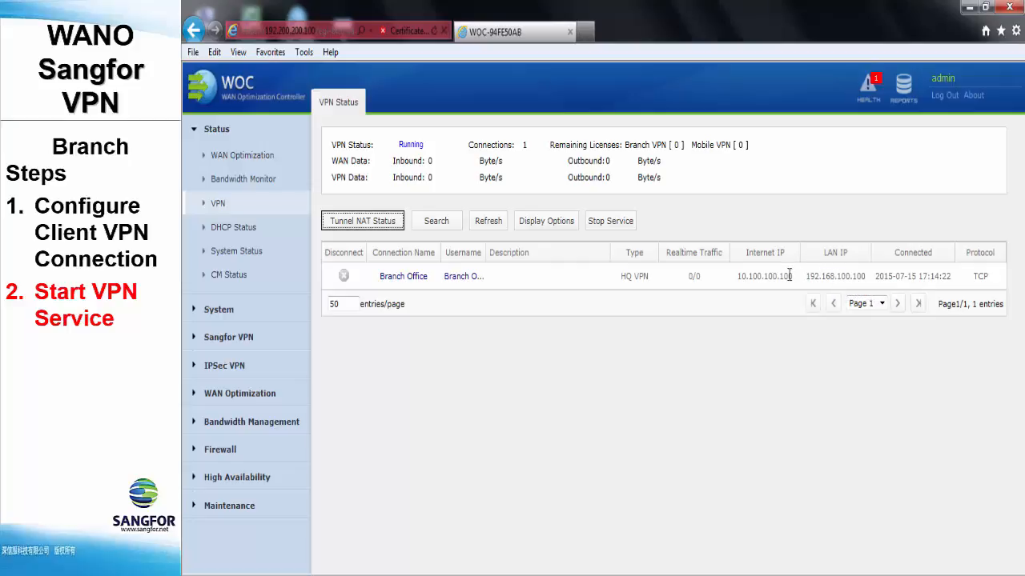
{"action": "mouse_move", "coordinate": [787, 275]}
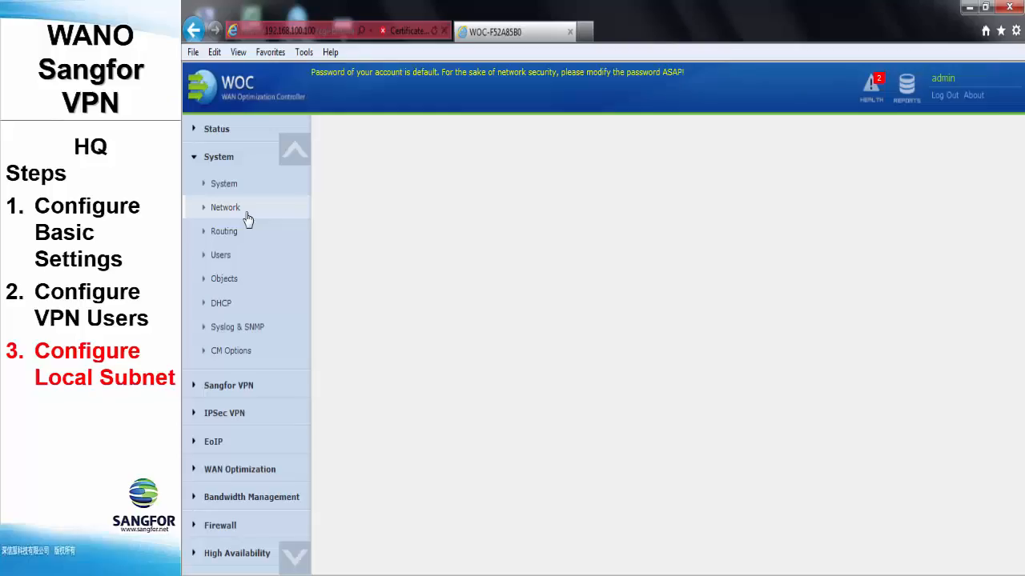
Add HQ local subnet 192.168.10.0 with mask 255.255.255.0 under System > Network > Local Subnet.
{"action": "left_click", "coordinate": [224, 208]}
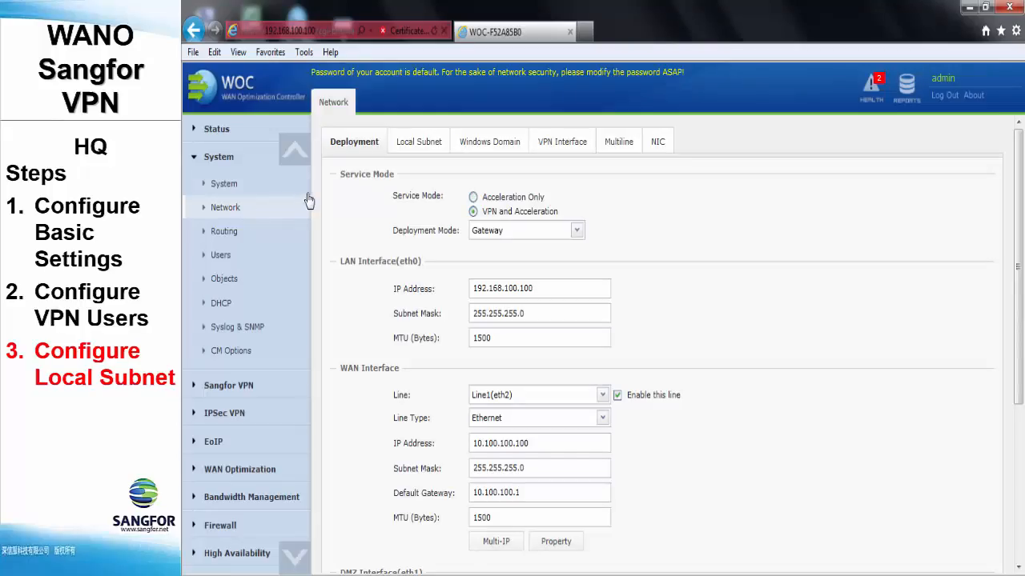
{"action": "mouse_move", "coordinate": [419, 141]}
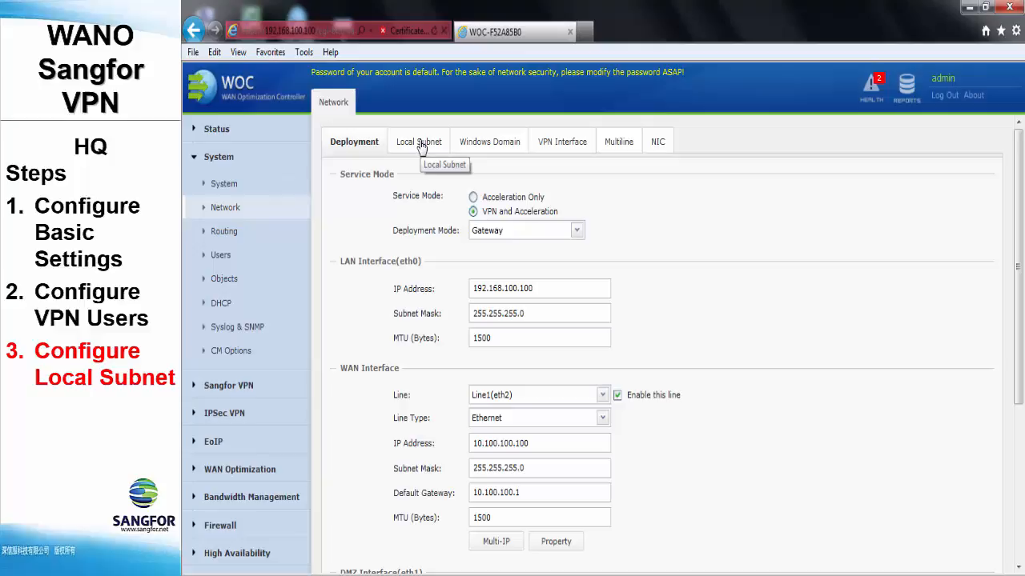
{"action": "left_click", "coordinate": [416, 141]}
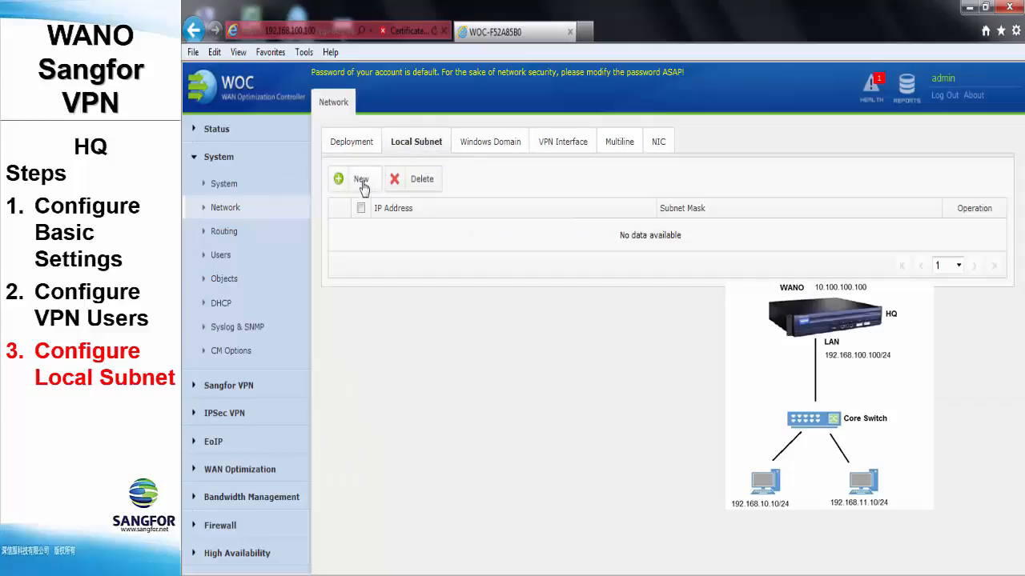
{"action": "left_click", "coordinate": [361, 180]}
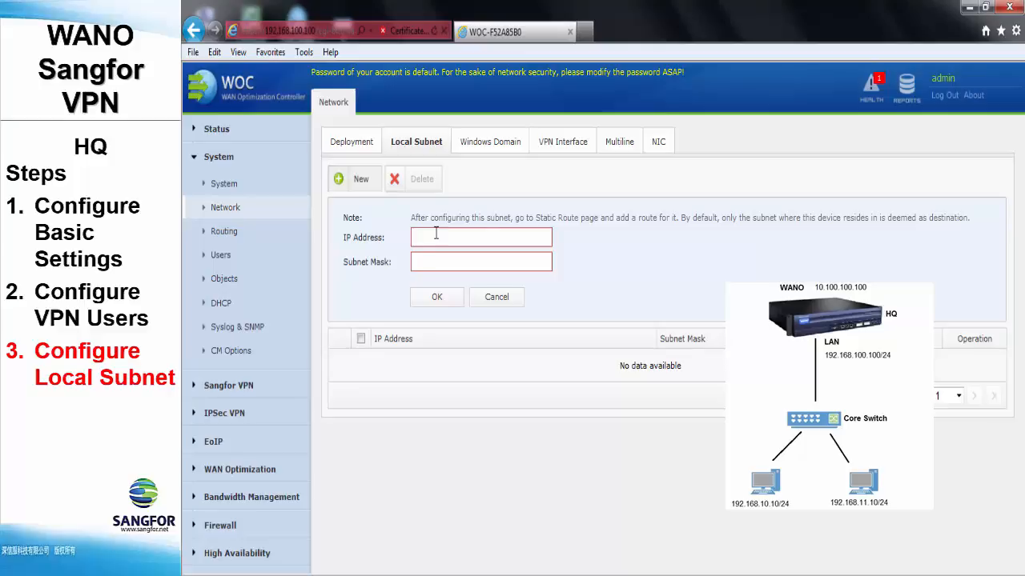
{"action": "type", "text": "192.168.10"}
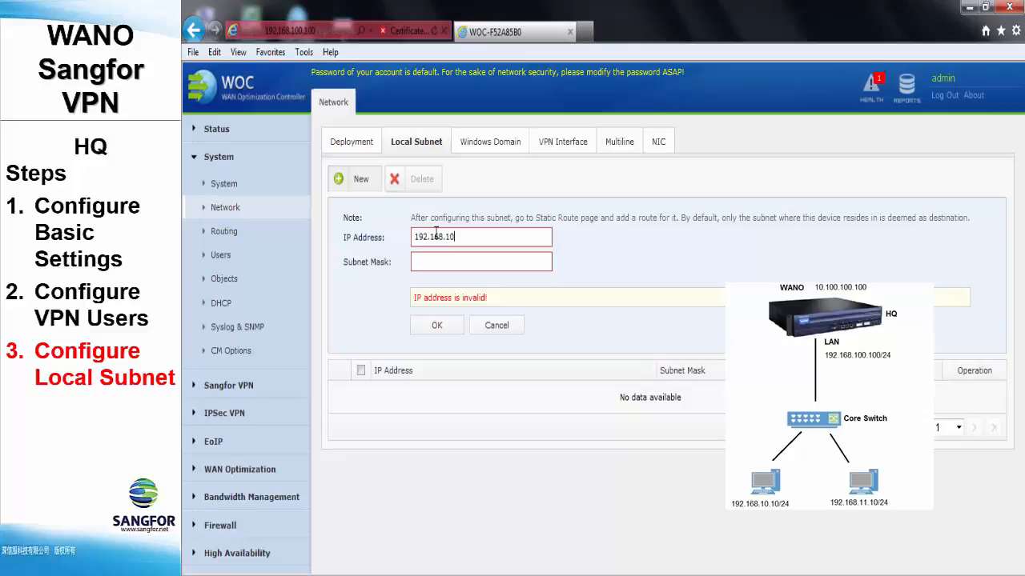
{"action": "type", "text": "255.255.255.0"}
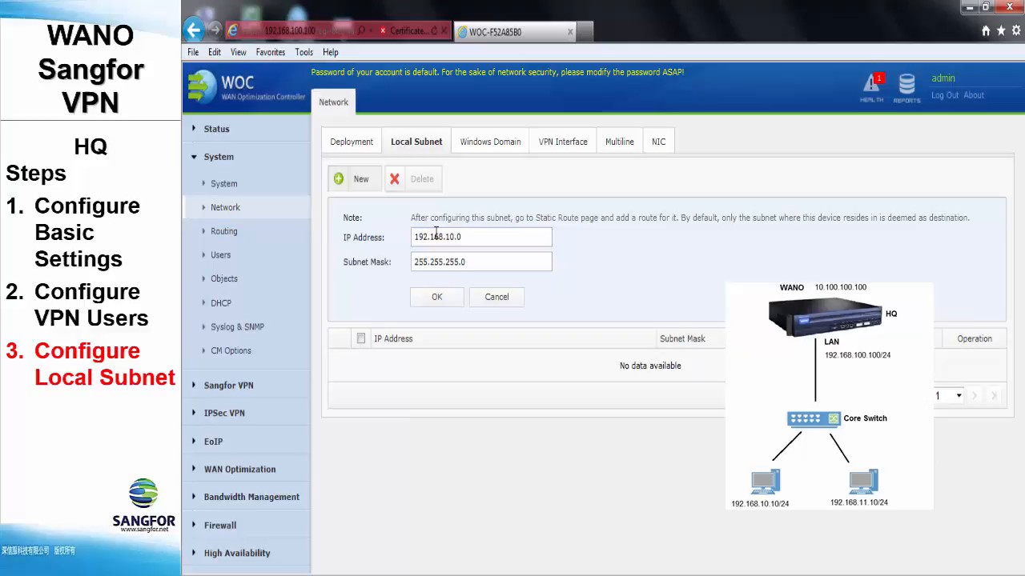
{"action": "left_click", "coordinate": [436, 296]}
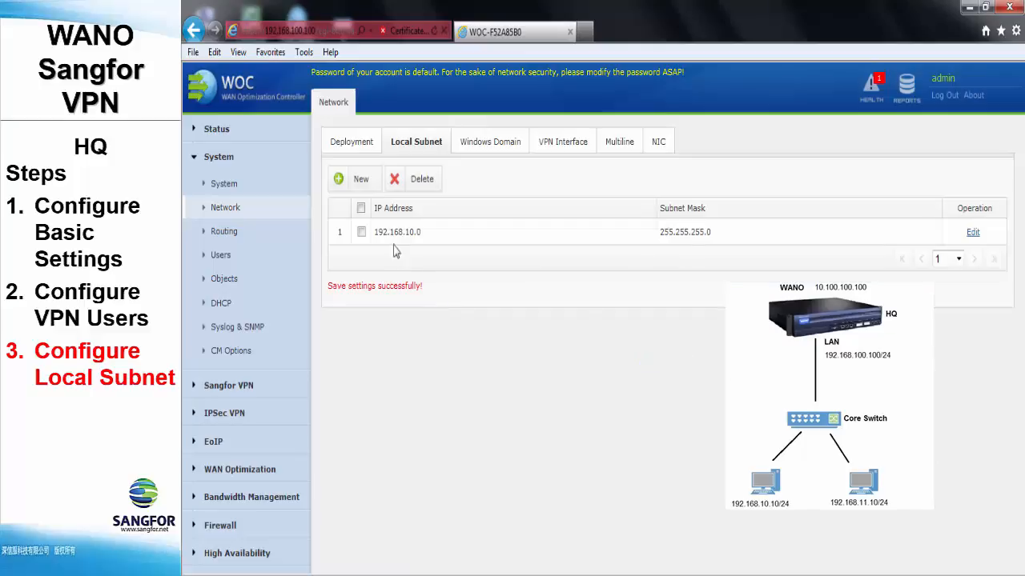
Add a second local subnet 192.168.11.0 with mask 255.255.255.0.
{"action": "left_click", "coordinate": [352, 179]}
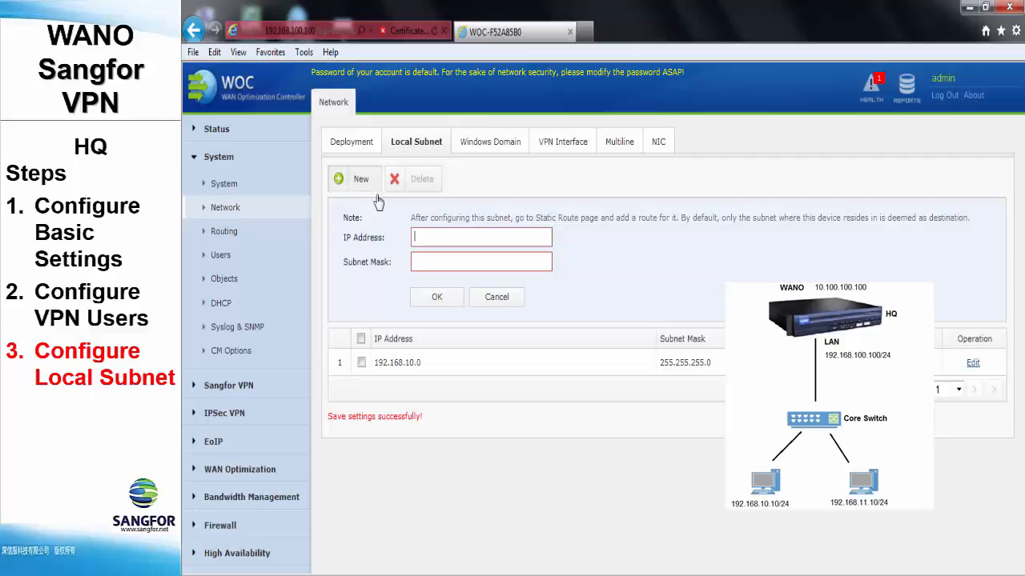
{"action": "mouse_move", "coordinate": [438, 218]}
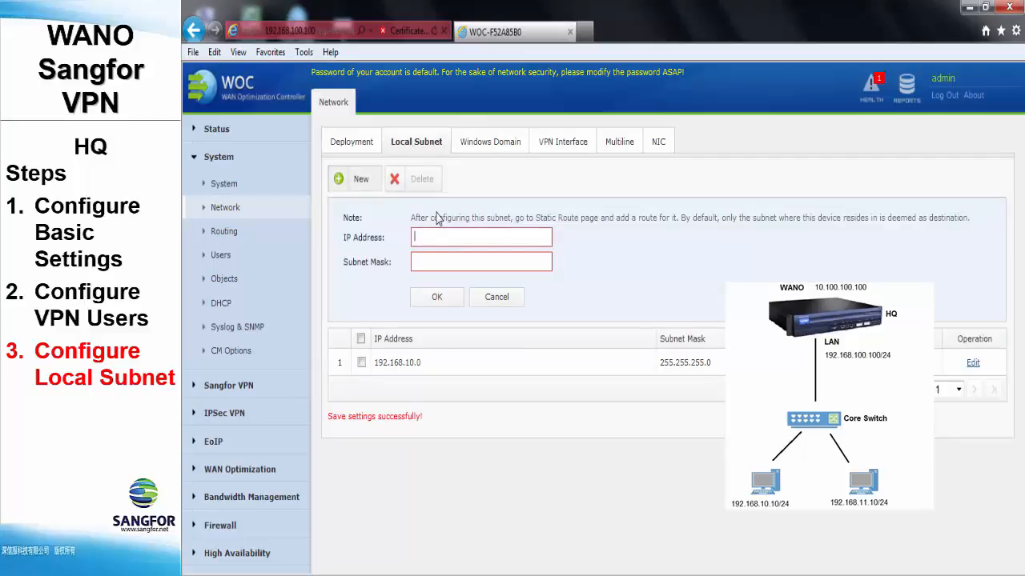
{"action": "type", "text": "192.168.1"}
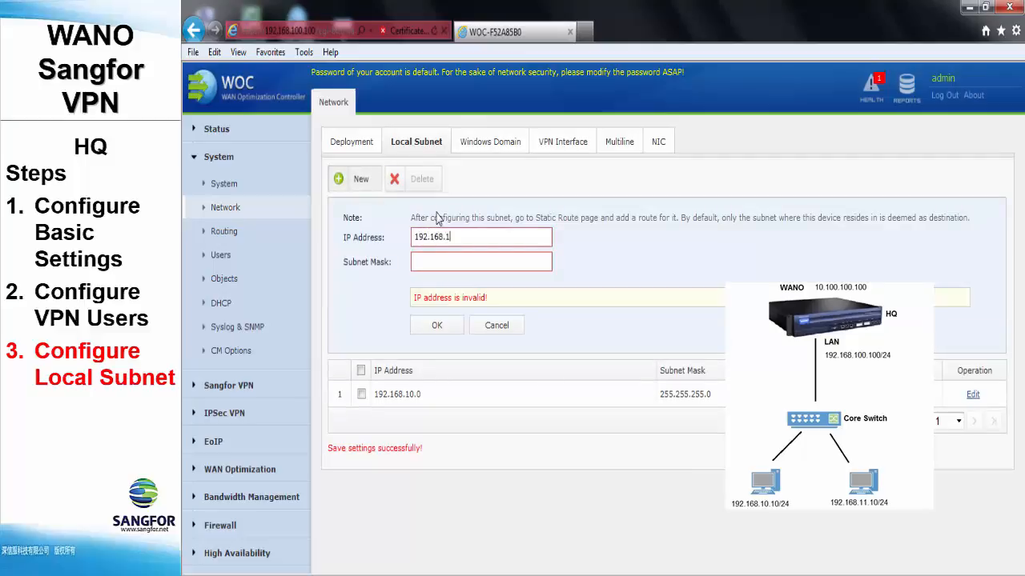
{"action": "type", "text": "255.255.255.0"}
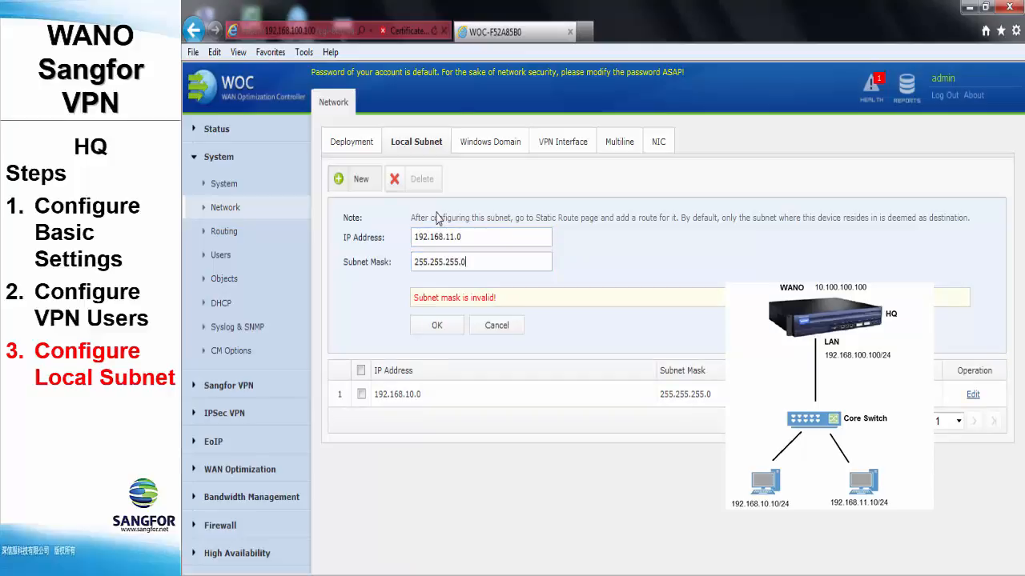
{"action": "left_click", "coordinate": [435, 325]}
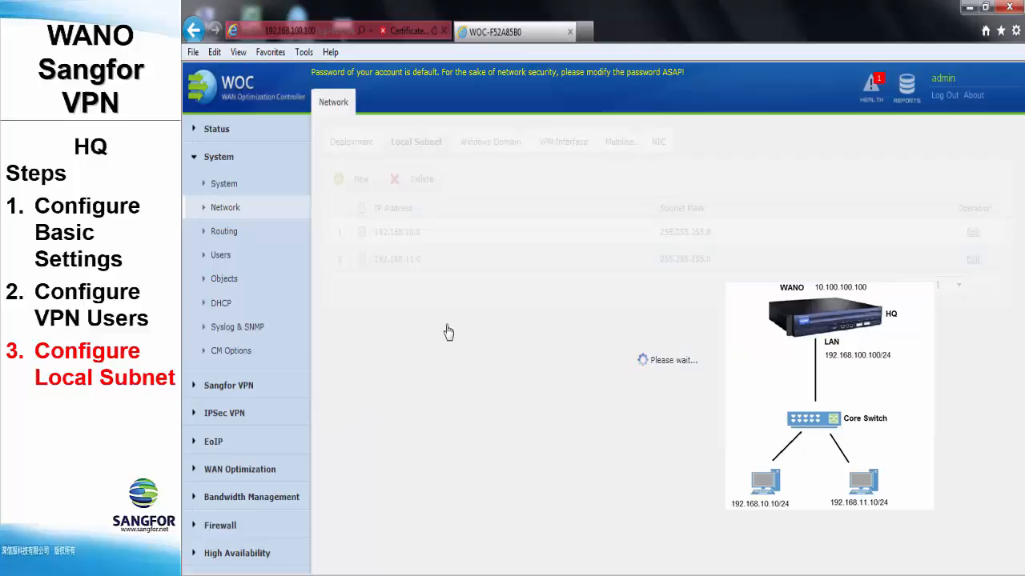